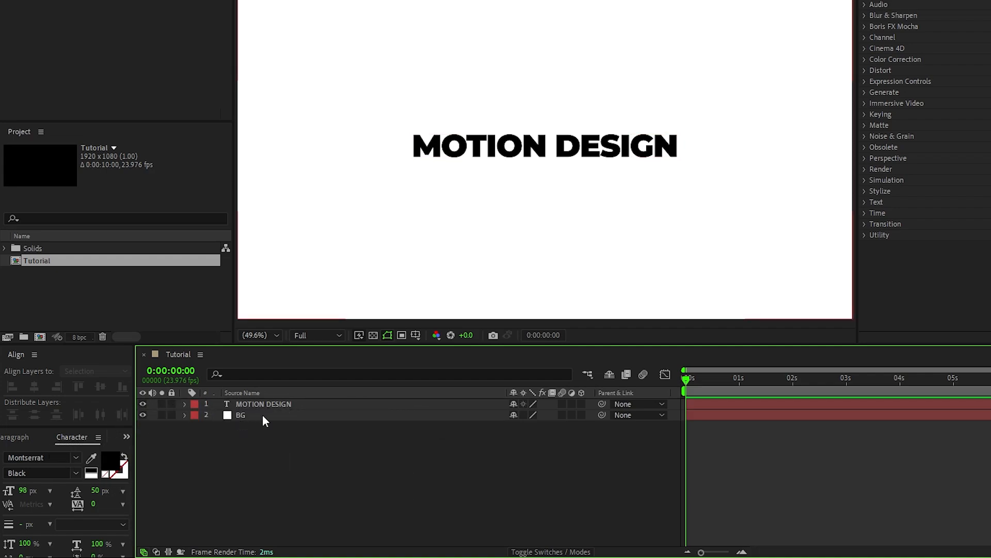
Step: Pre-compose the MOTION DESIGN text and background into a composition named 'Title'
{"action": "right_click", "coordinate": [263, 403]}
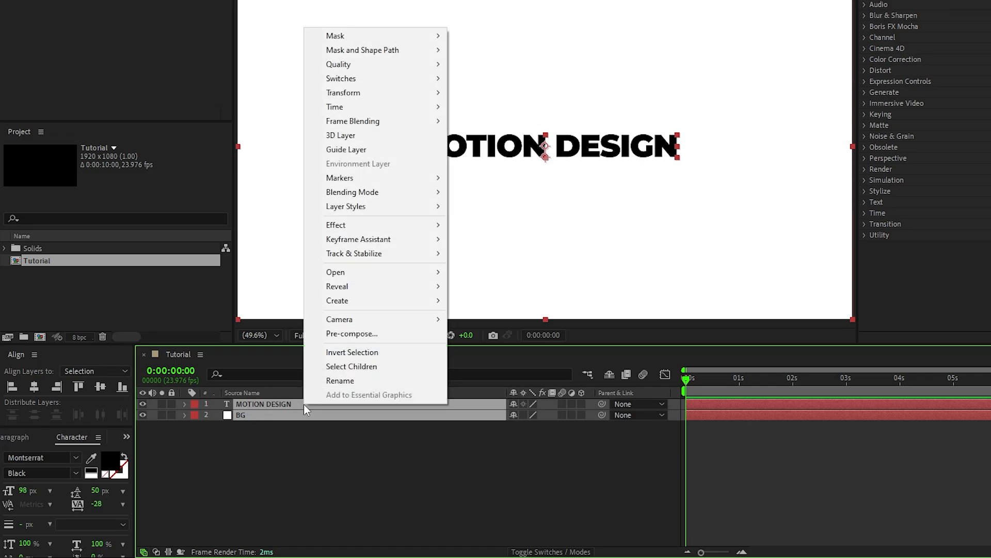
{"action": "left_click", "coordinate": [351, 334]}
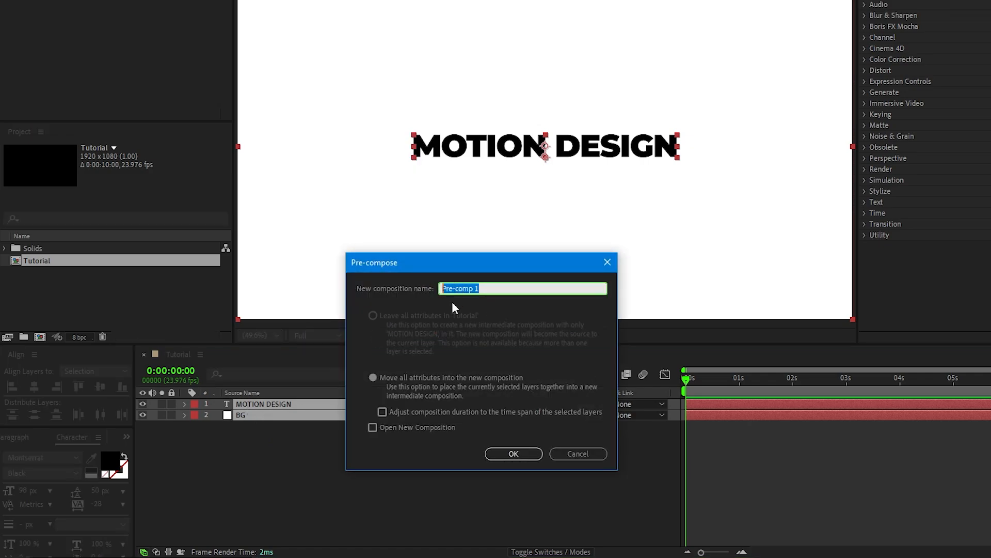
{"action": "type", "text": "Title"}
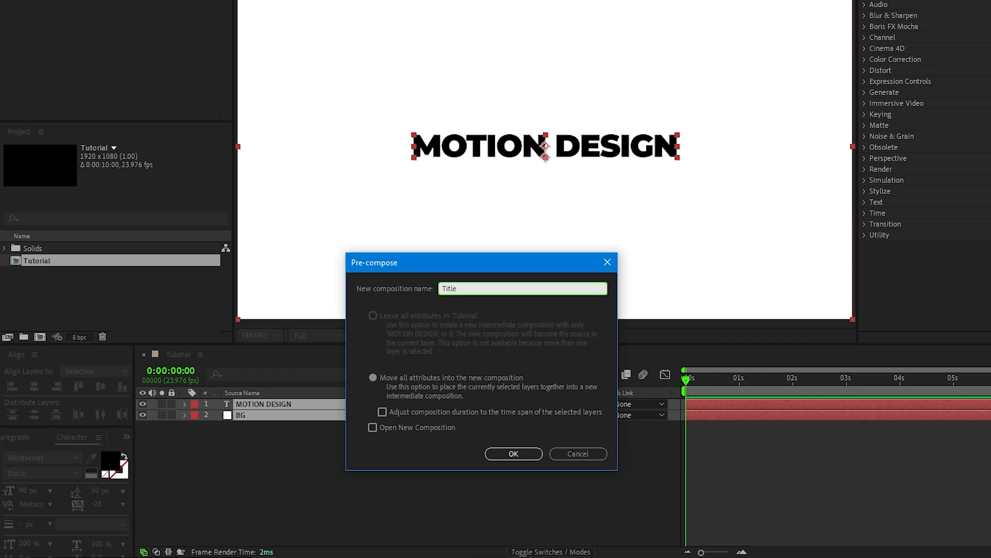
{"action": "left_click", "coordinate": [513, 454]}
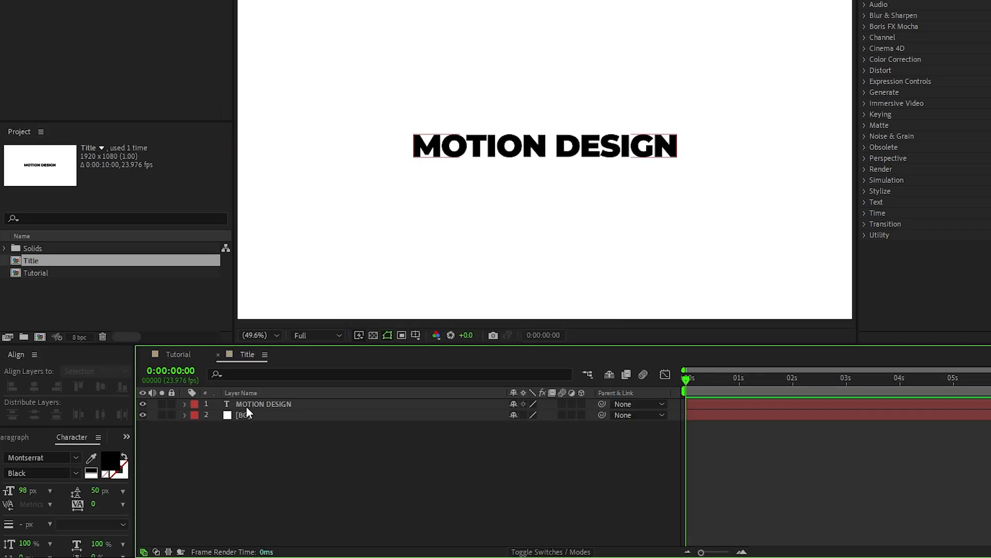
Step: Resize the Title composition to a 1000×125 band
{"action": "left_click", "coordinate": [67, 5]}
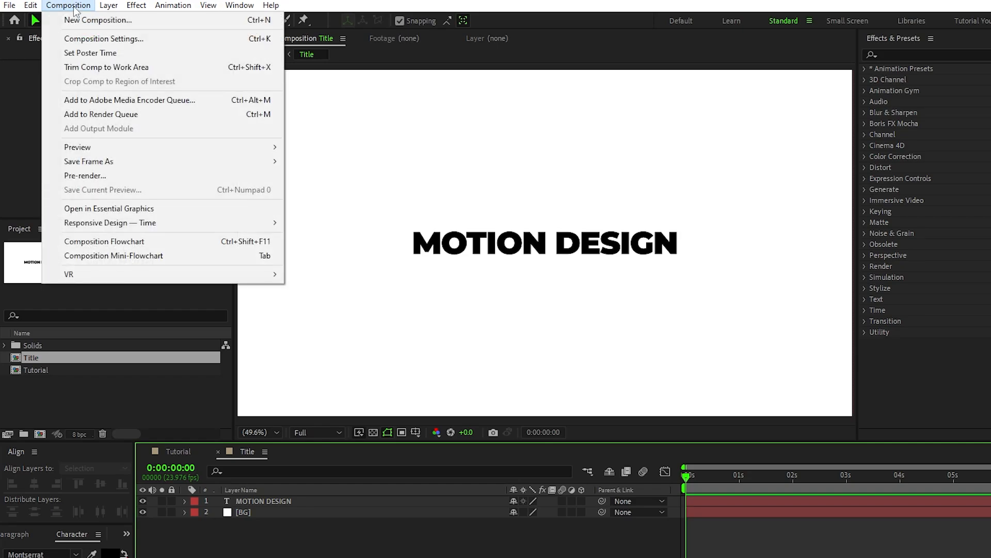
{"action": "left_click", "coordinate": [103, 39]}
{"action": "type", "text": "125"}
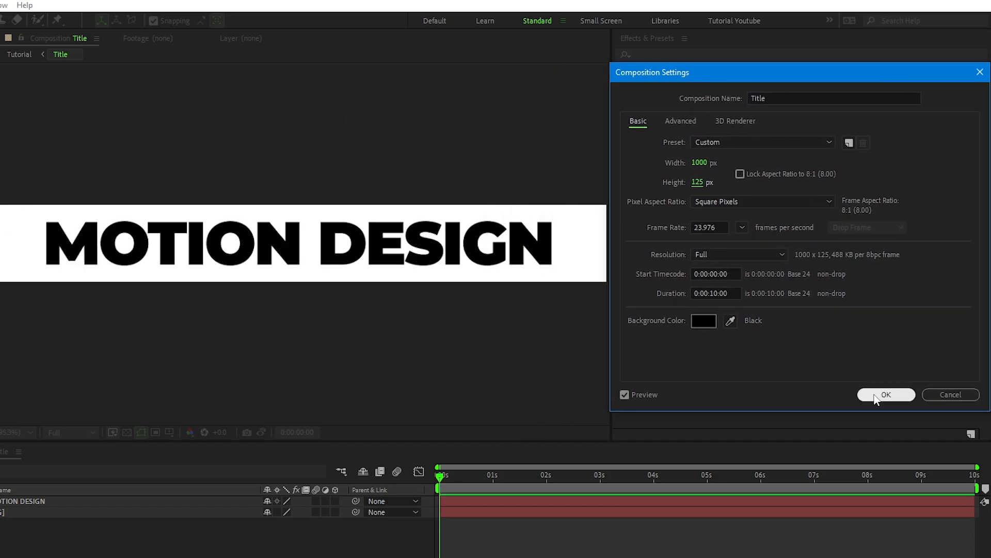
{"action": "left_click", "coordinate": [885, 395]}
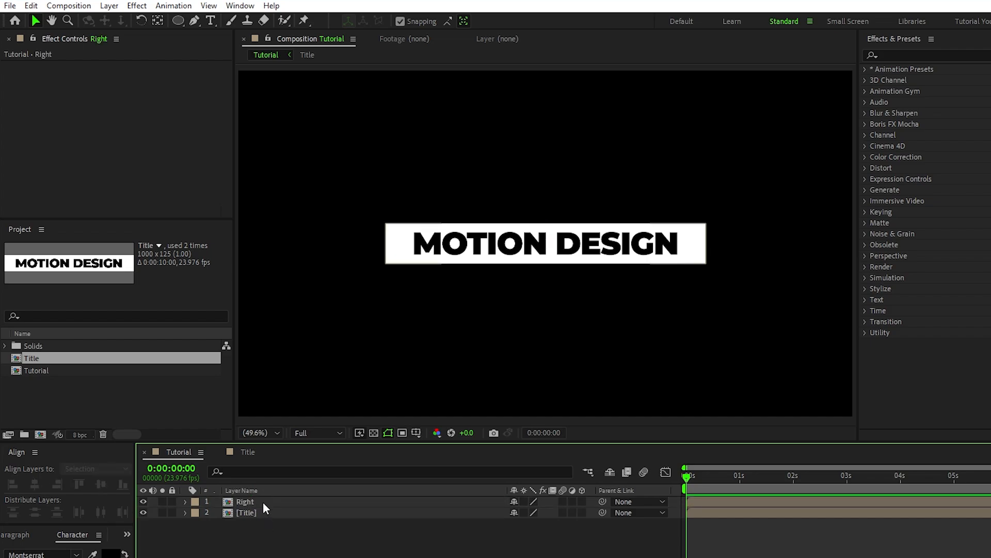
Step: Make the Right copy of the Title band a 3D layer
{"action": "left_click", "coordinate": [245, 502]}
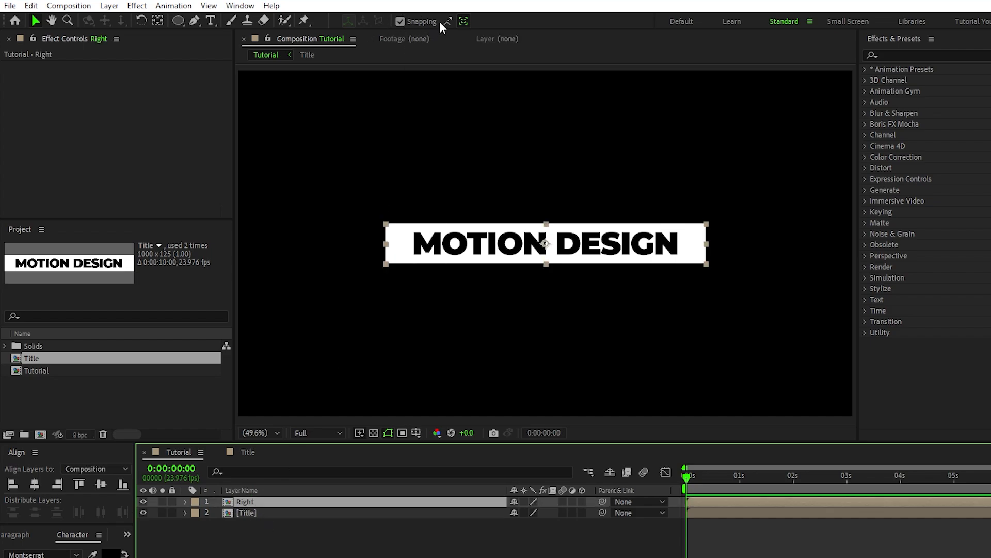
{"action": "mouse_move", "coordinate": [158, 21]}
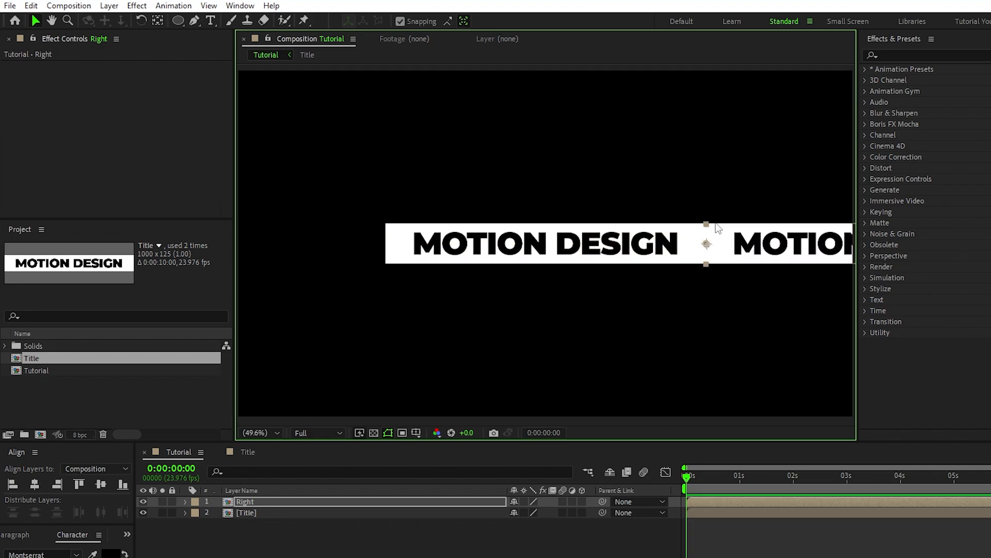
{"action": "left_click", "coordinate": [581, 501]}
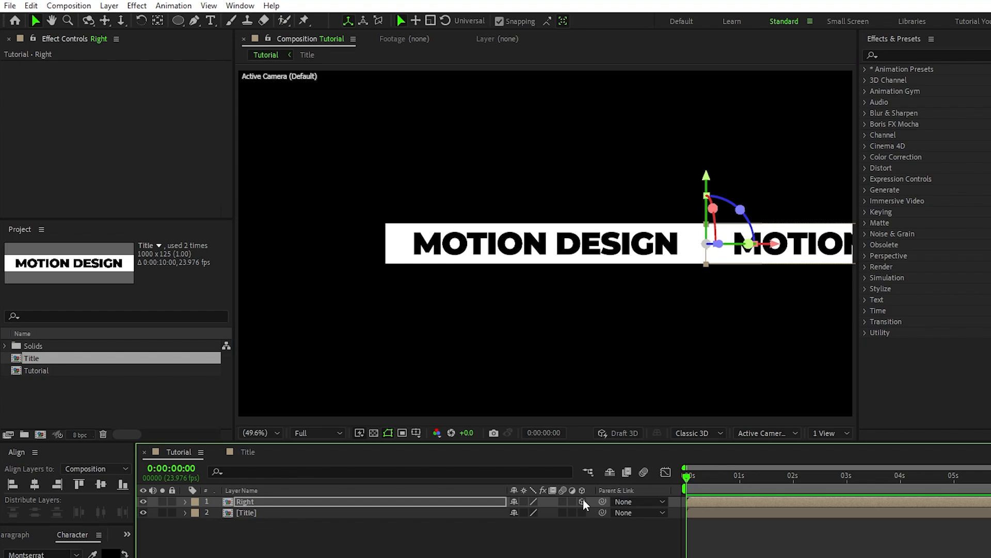
{"action": "left_click", "coordinate": [186, 502]}
{"action": "type", "text": "Left"}
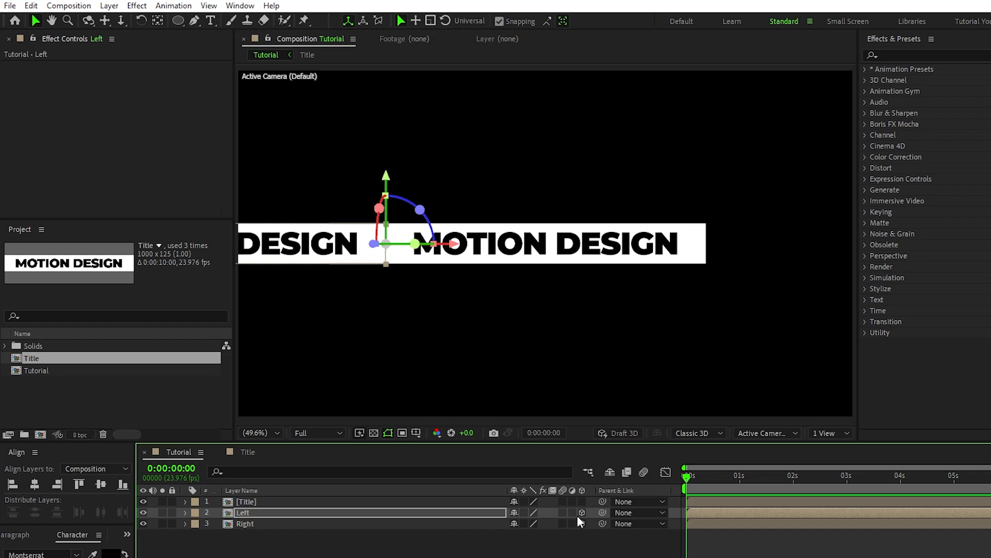
Step: Make the Left and Back copies 3D layers and rename the original Title to Front
{"action": "left_click", "coordinate": [186, 512]}
{"action": "type", "text": "Back"}
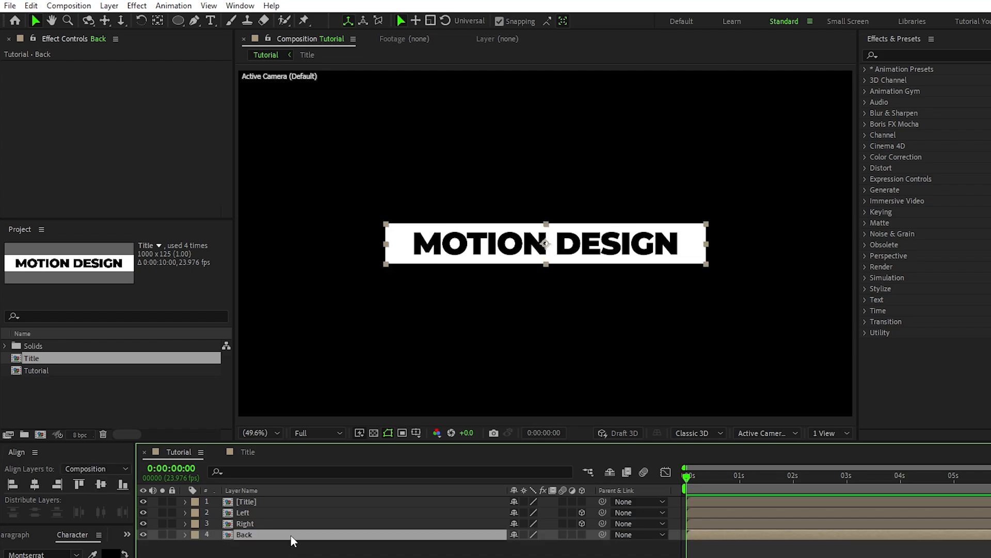
{"action": "left_click", "coordinate": [109, 6]}
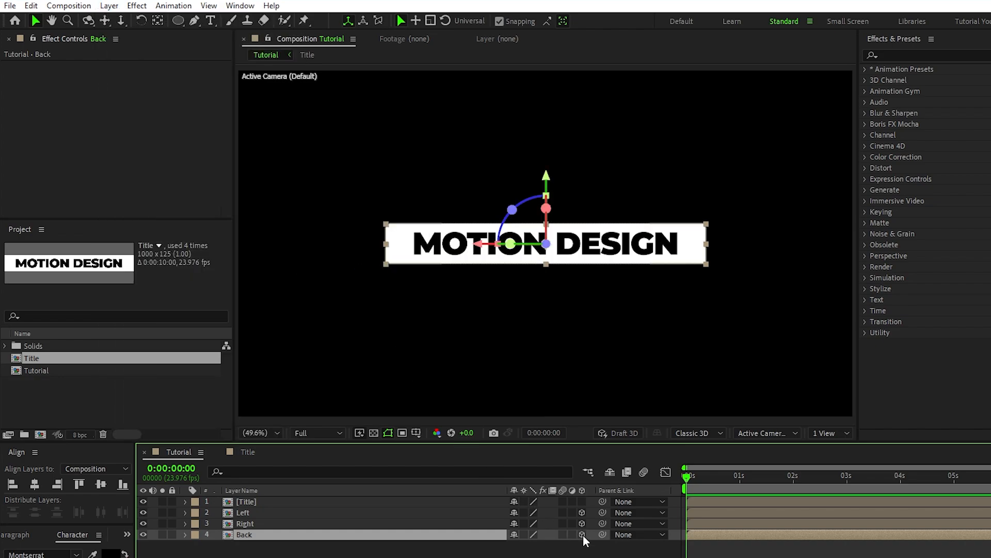
{"action": "left_click", "coordinate": [185, 534]}
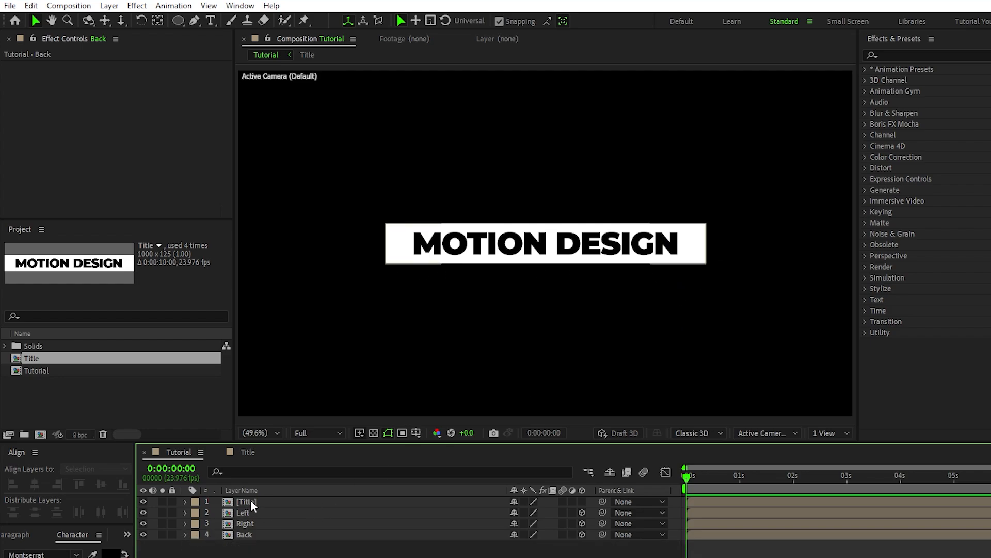
{"action": "left_click", "coordinate": [243, 512]}
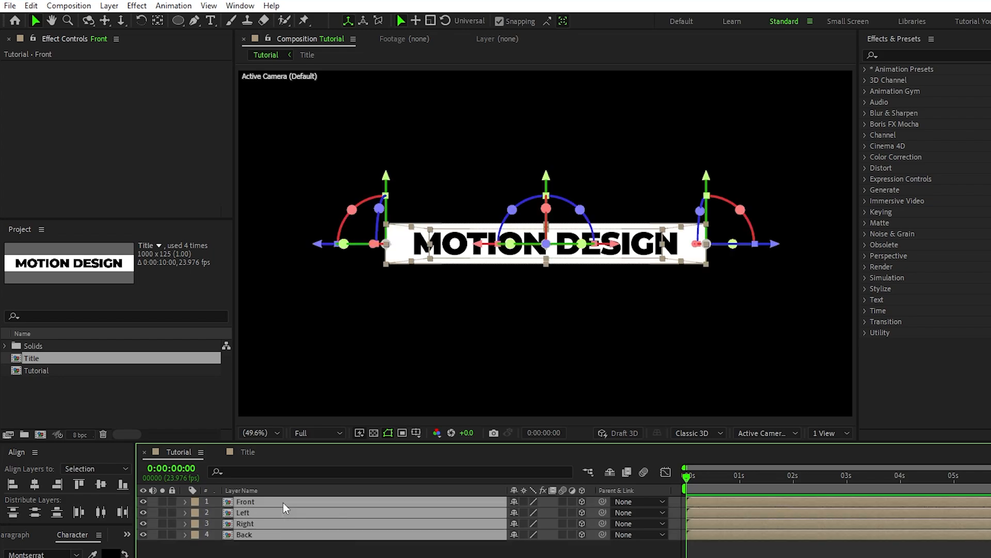
Step: Pre-compose the four faces into a composition named 'Title Band'
{"action": "right_click", "coordinate": [285, 509]}
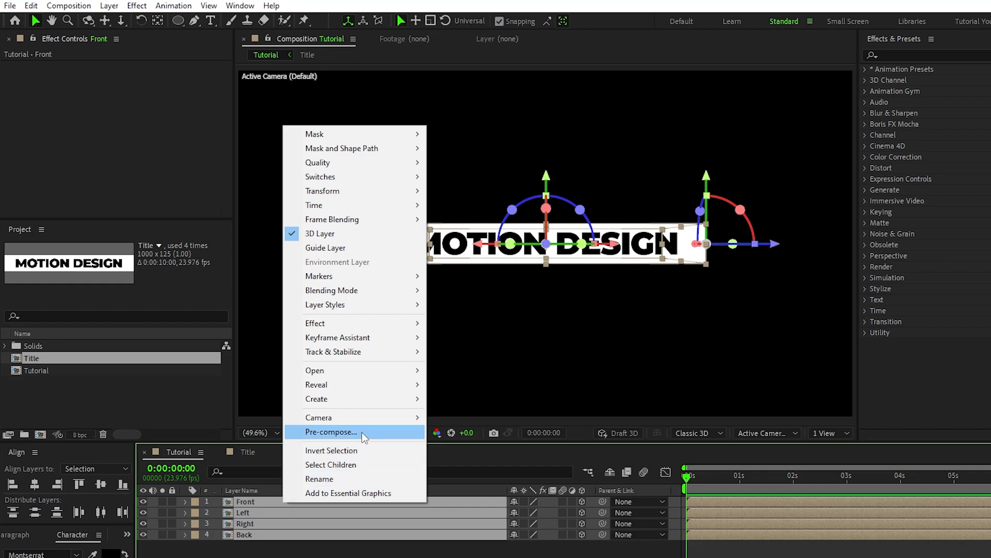
{"action": "left_click", "coordinate": [331, 432]}
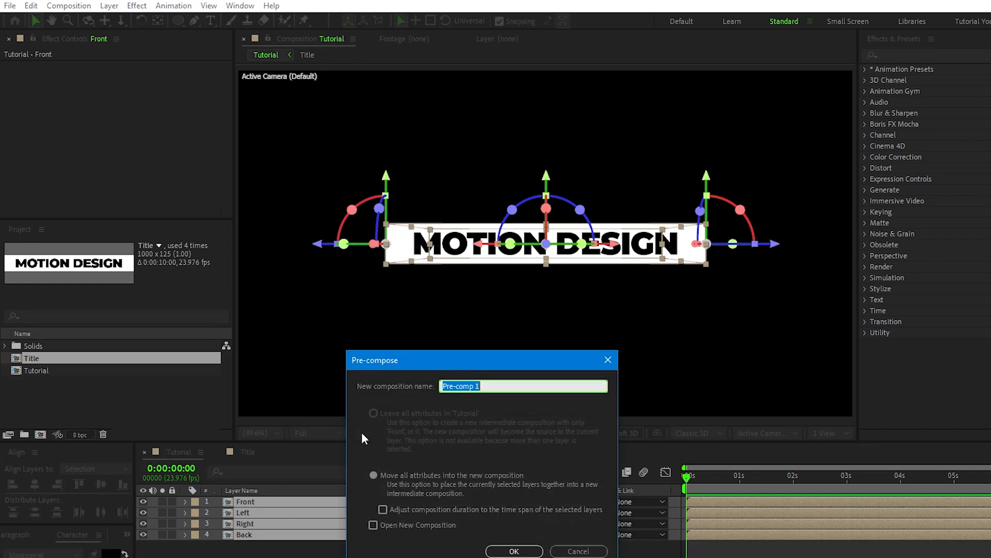
{"action": "type", "text": "Title Band"}
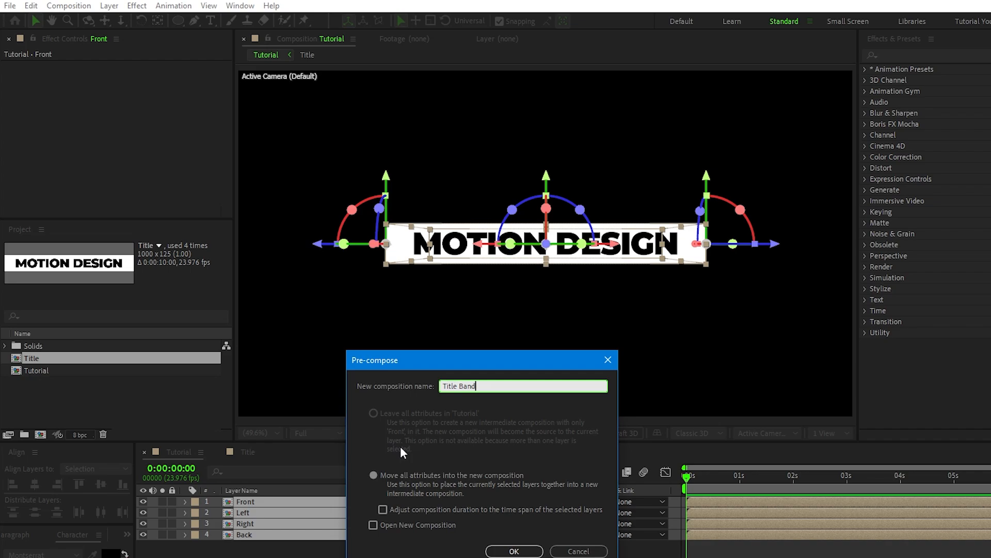
{"action": "left_click", "coordinate": [513, 551]}
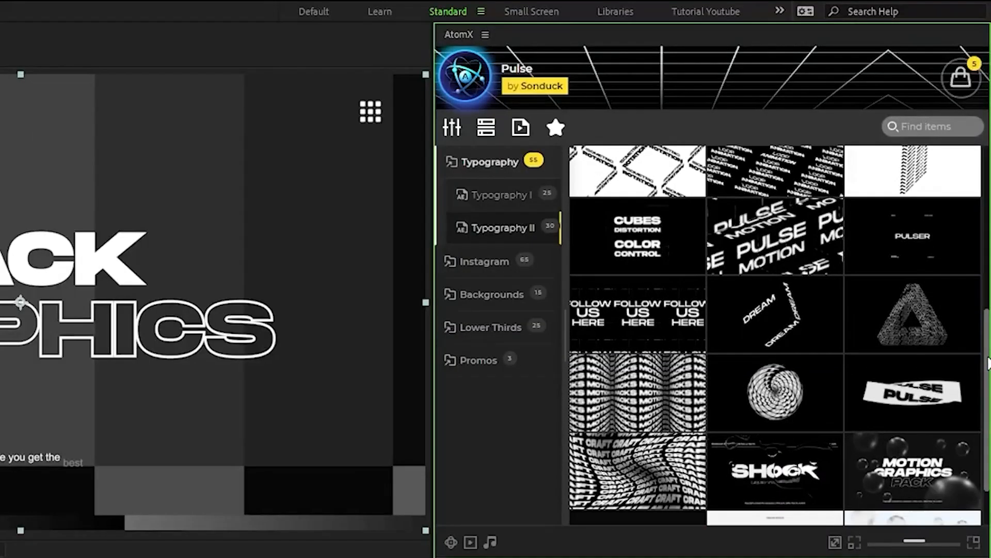
Step: Browse the Pulse typography templates, change a template's background colour, and view the store page
{"action": "scroll", "scroll_direction": "down", "scroll_amount": 3}
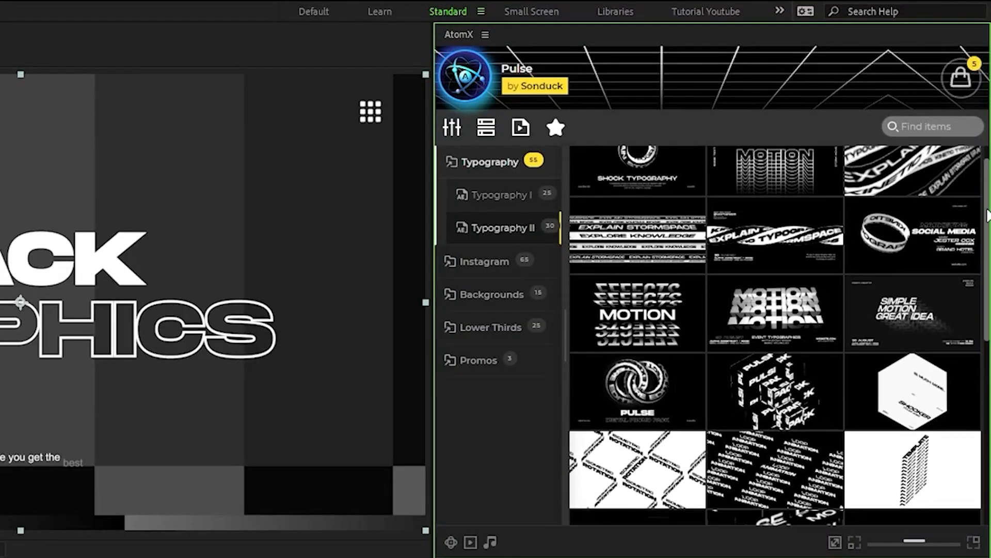
{"action": "scroll", "scroll_direction": "down", "scroll_amount": 3}
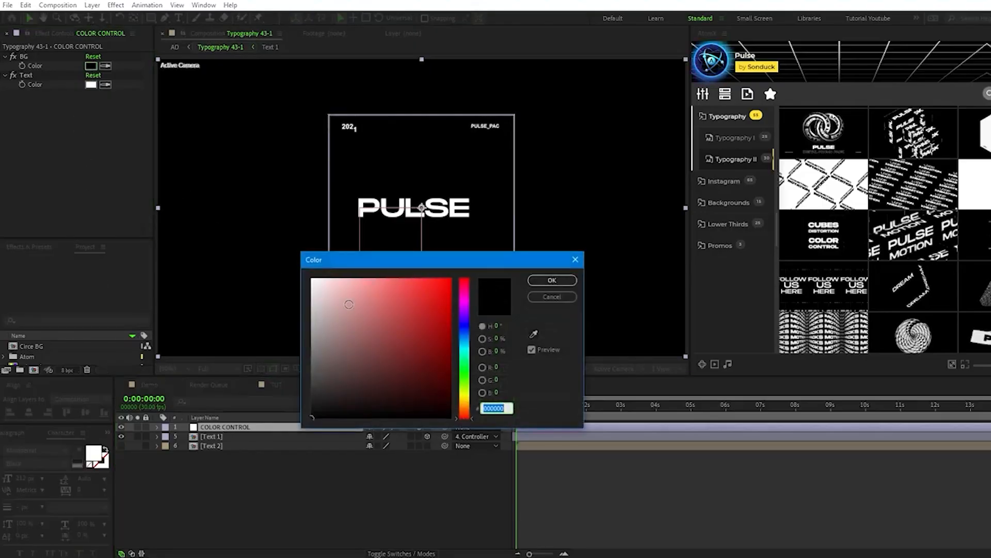
{"action": "left_click", "coordinate": [551, 296]}
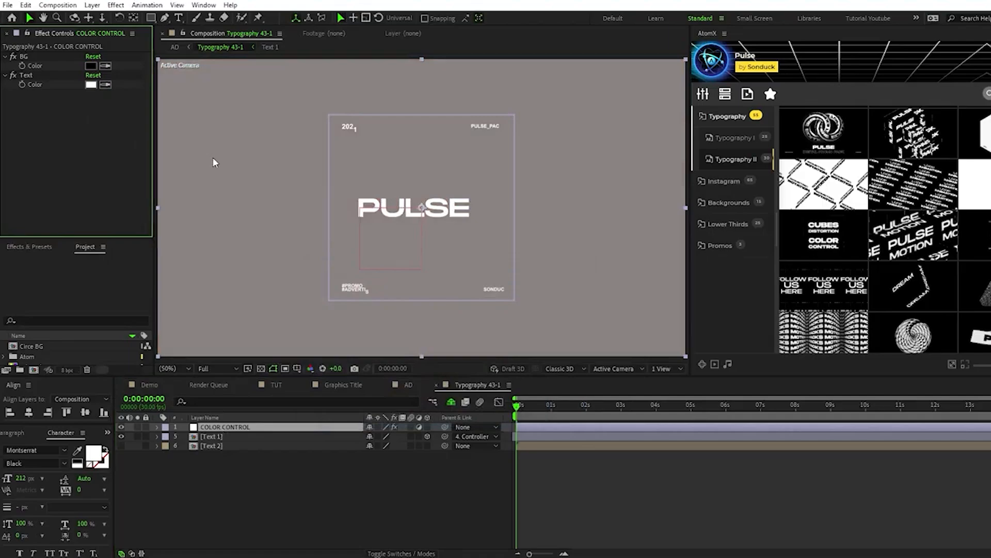
{"action": "left_click", "coordinate": [90, 85]}
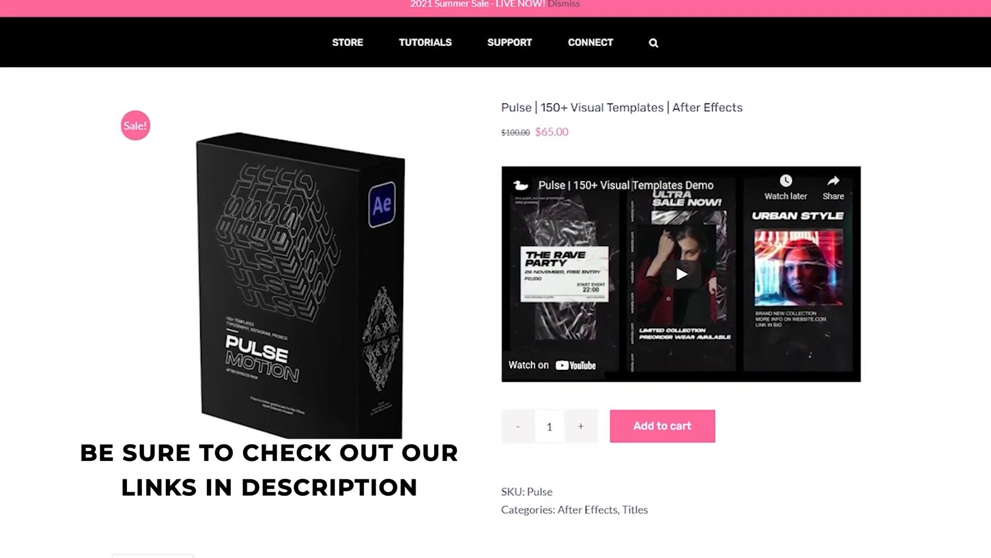
{"action": "scroll", "scroll_direction": "down", "scroll_amount": 3}
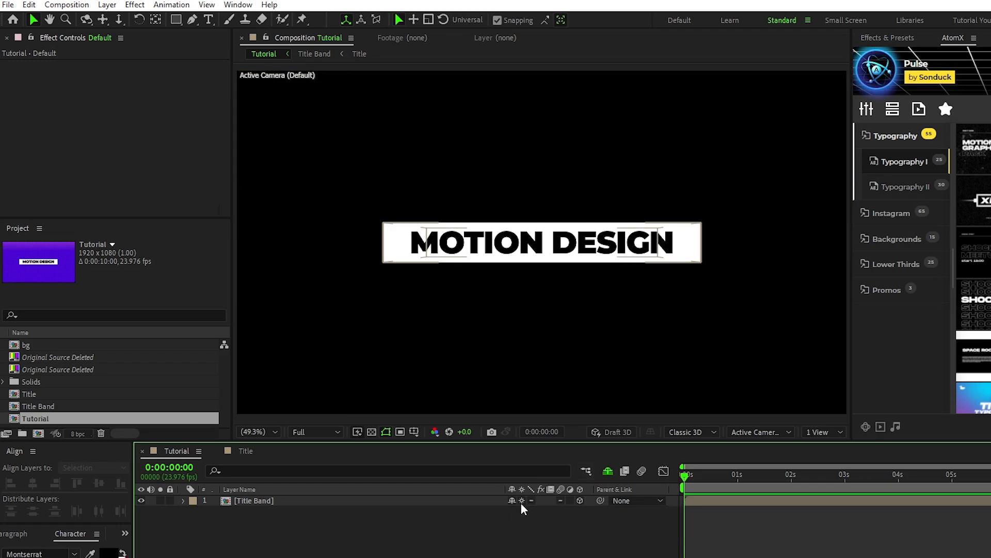
Step: Set the Title Band anchor point Z to 500 and make the null a 3D layer
{"action": "left_click", "coordinate": [254, 501]}
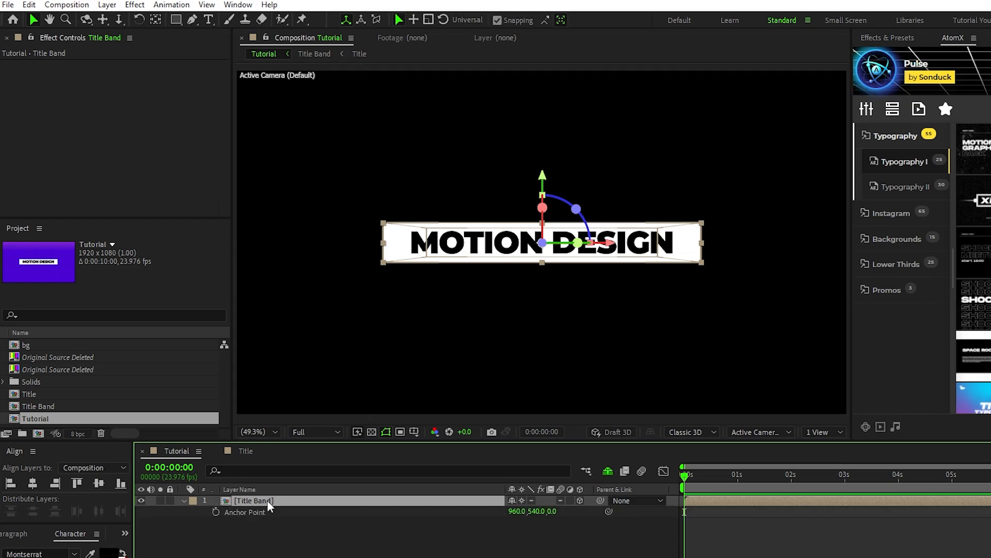
{"action": "double_click", "coordinate": [538, 511]}
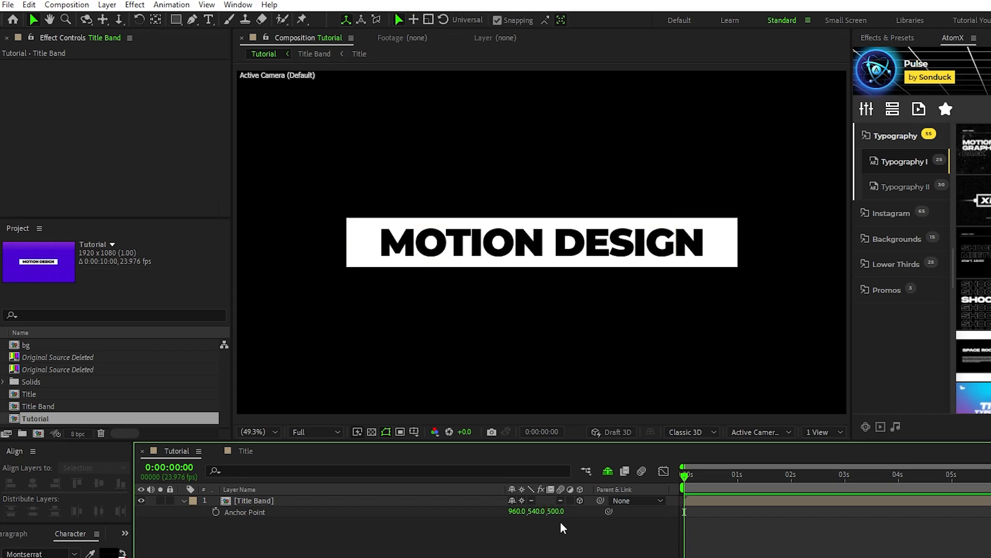
{"action": "mouse_move", "coordinate": [339, 265]}
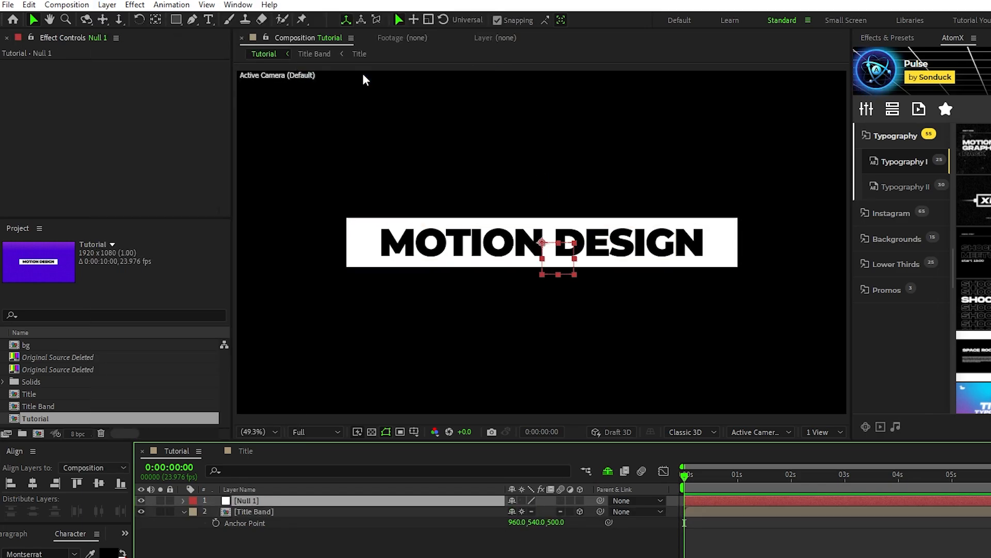
{"action": "left_click", "coordinate": [581, 500]}
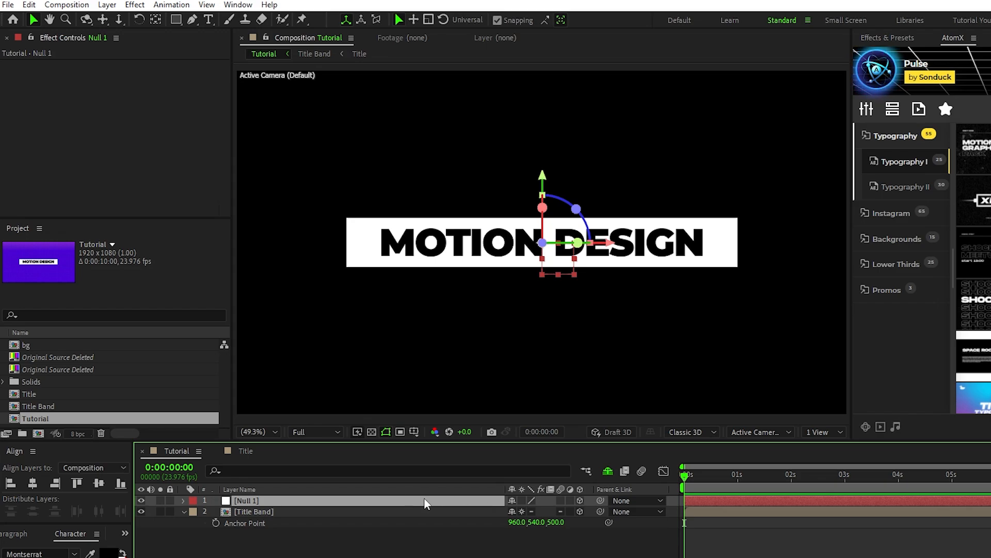
{"action": "left_click", "coordinate": [182, 500]}
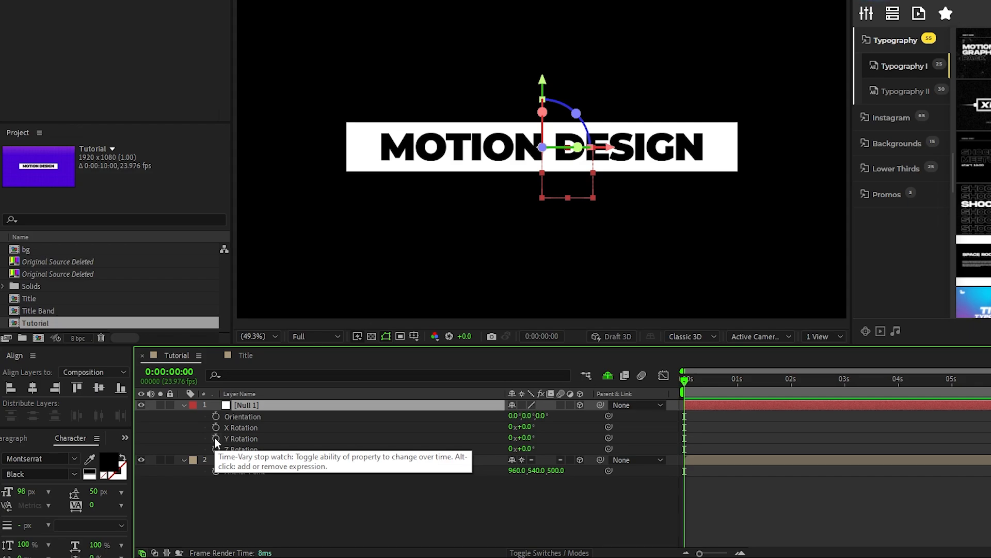
Step: Give the null's Y Rotation a time*20 expression
{"action": "left_click", "coordinate": [216, 438]}
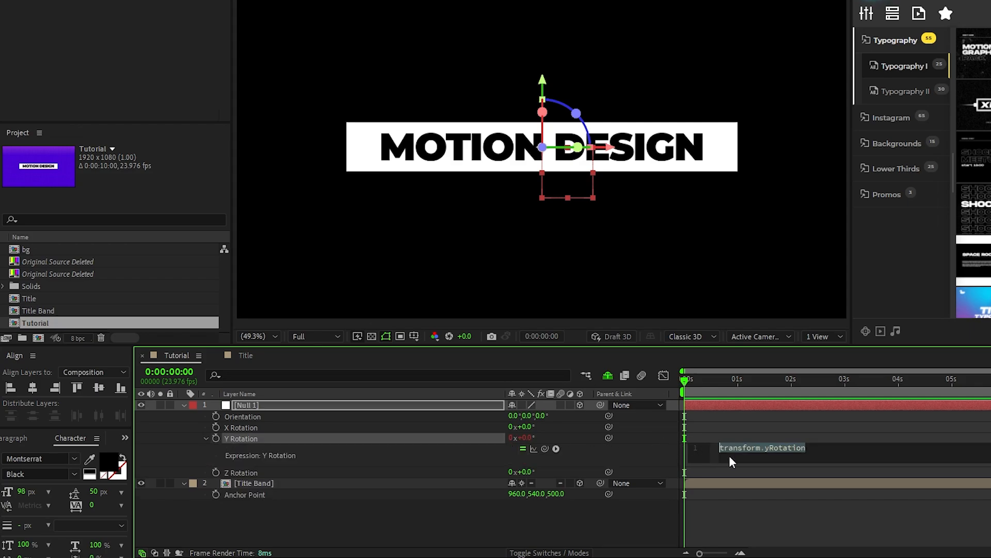
{"action": "type", "text": "time*"}
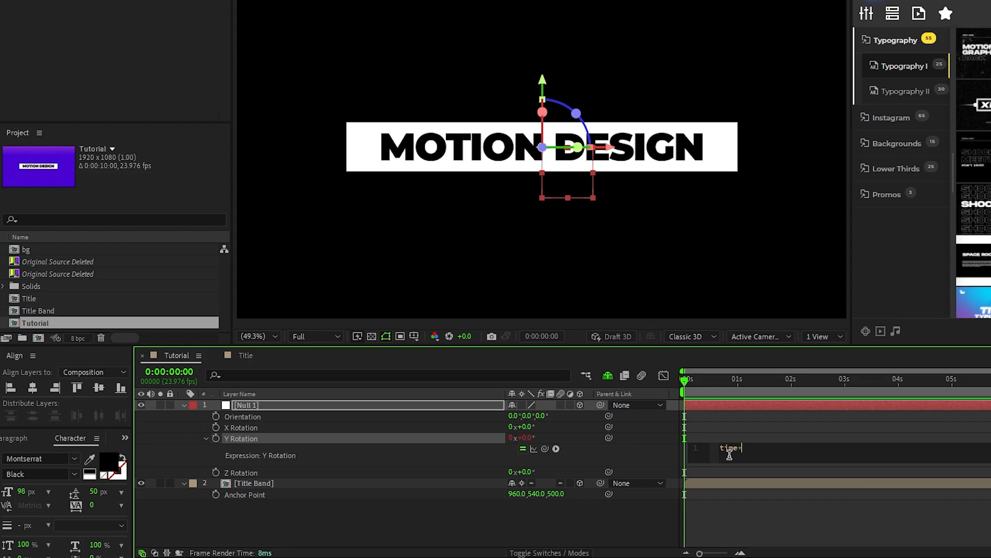
{"action": "type", "text": "20"}
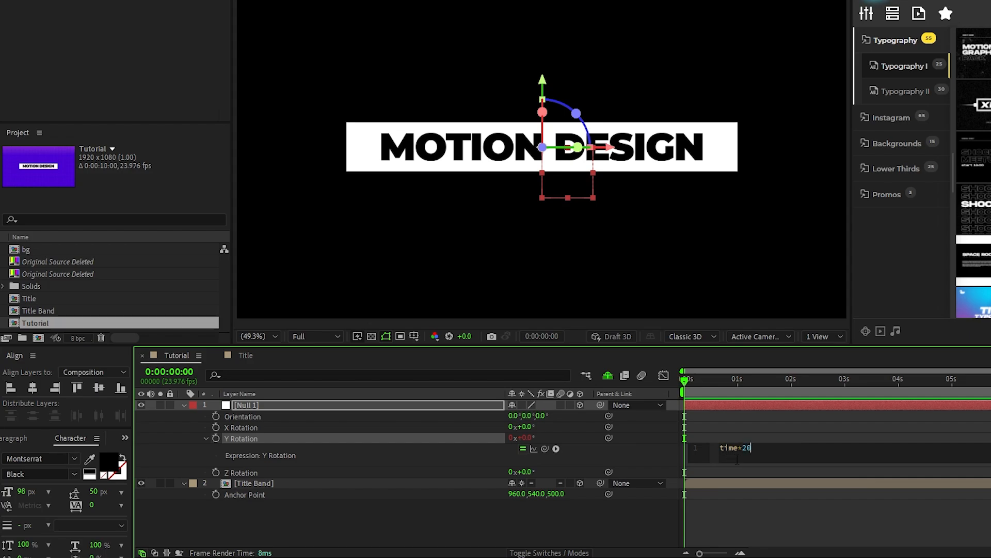
{"action": "left_click", "coordinate": [661, 459]}
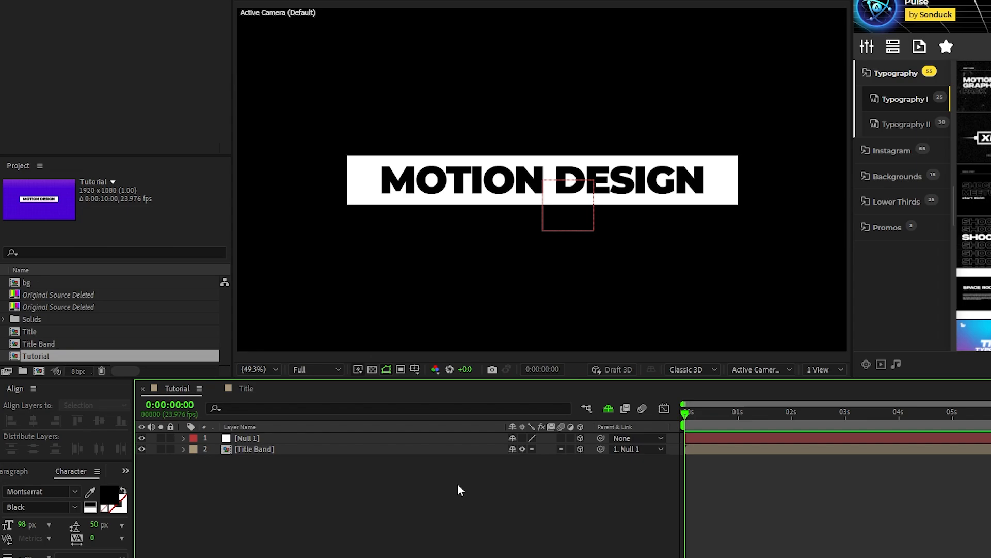
{"action": "mouse_move", "coordinate": [458, 489]}
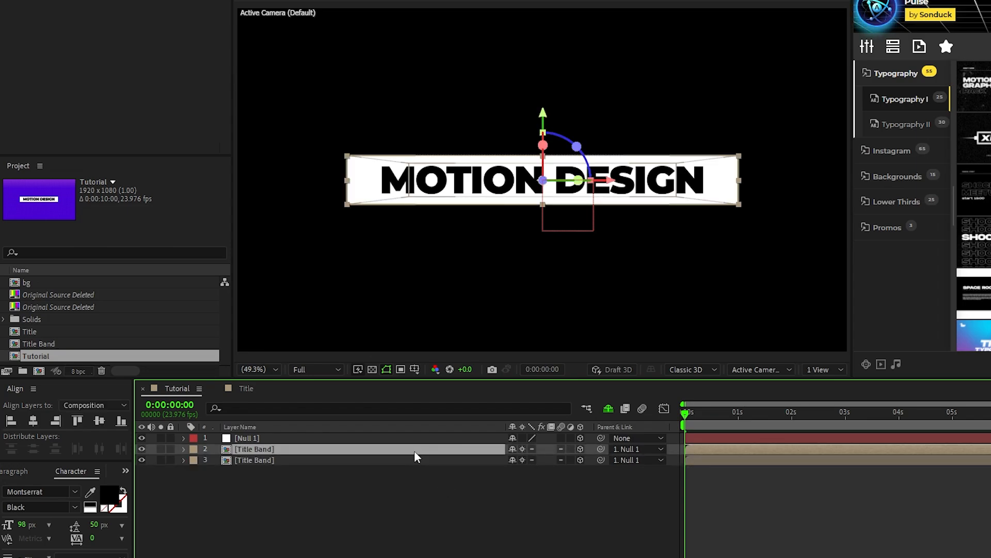
Step: Offset and rotate the duplicated Title Band copies into a vertical column
{"action": "left_click", "coordinate": [184, 449]}
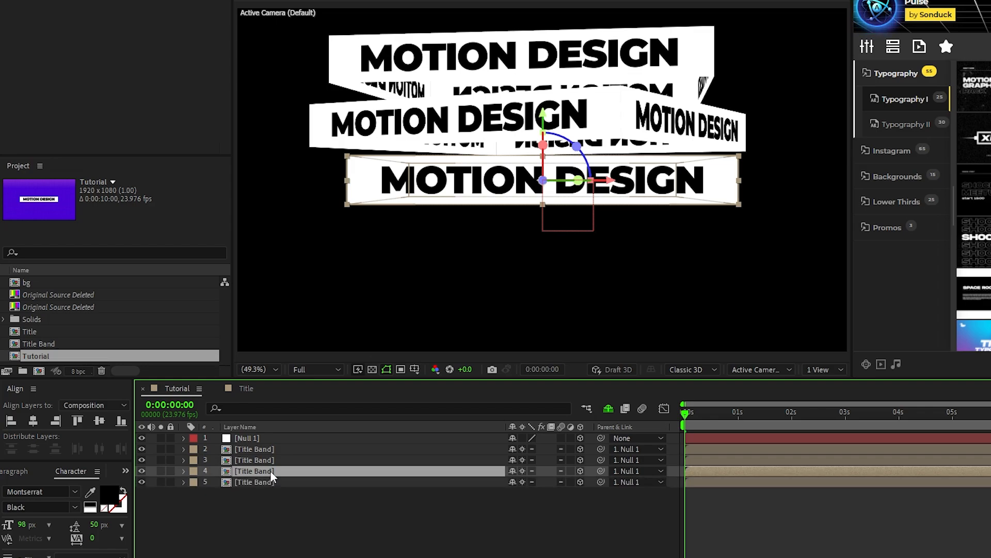
{"action": "left_click", "coordinate": [253, 482]}
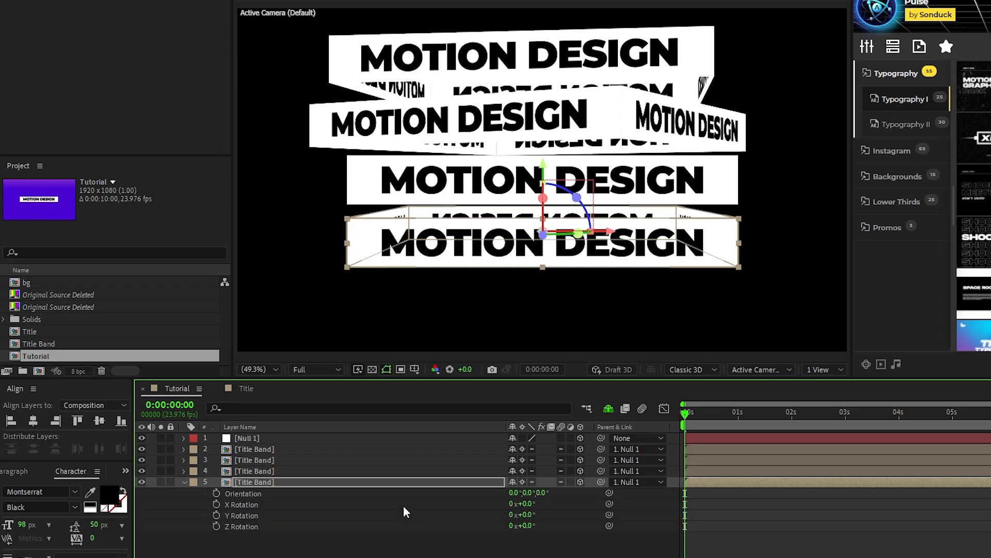
{"action": "double_click", "coordinate": [521, 514]}
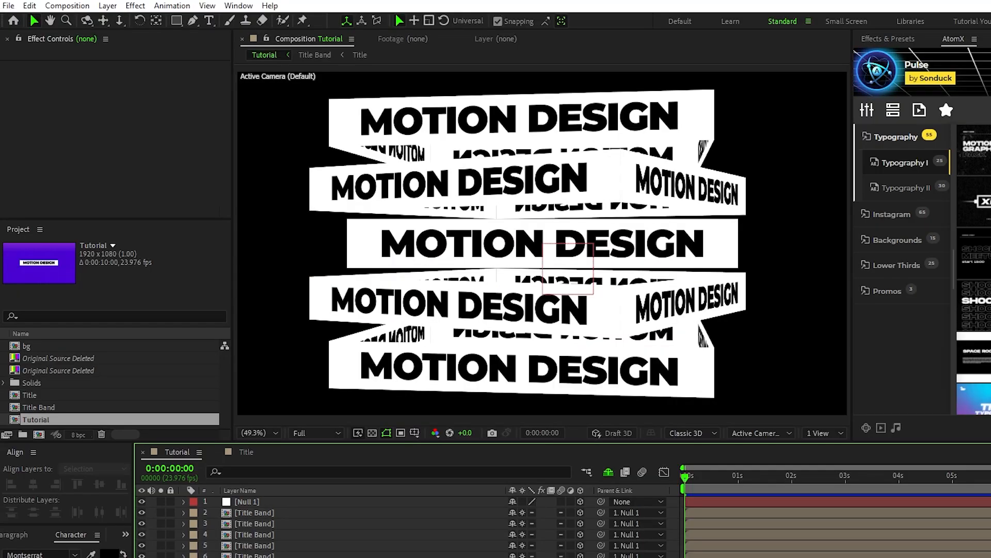
{"action": "left_click", "coordinate": [107, 6]}
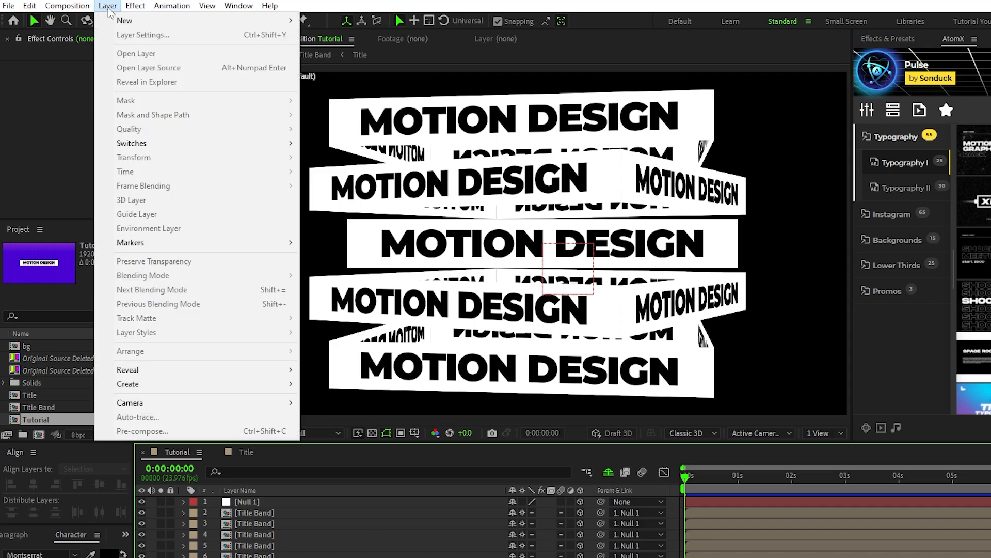
Step: Add Camera 1 and Point Light 1 layers to the Tutorial composition
{"action": "left_click", "coordinate": [130, 402]}
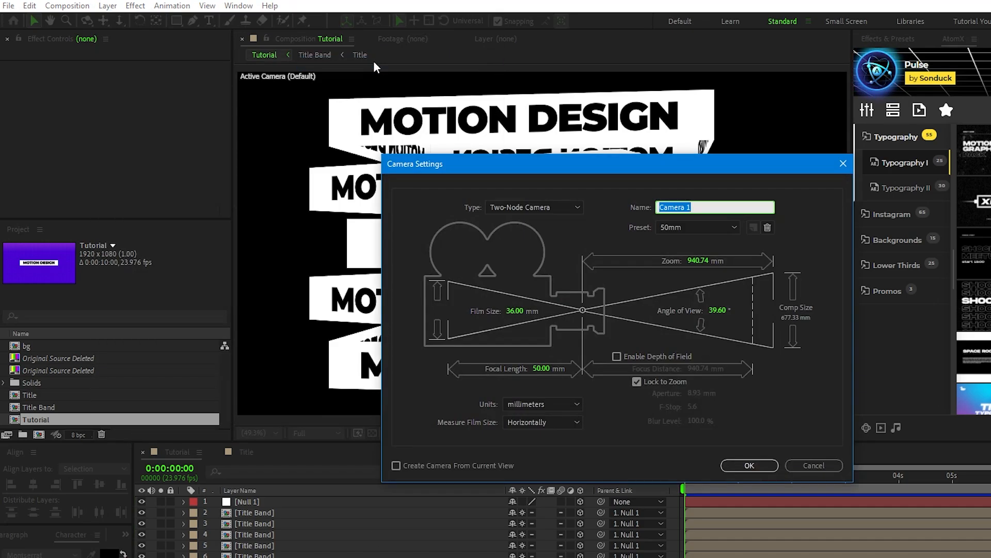
{"action": "left_click", "coordinate": [749, 465]}
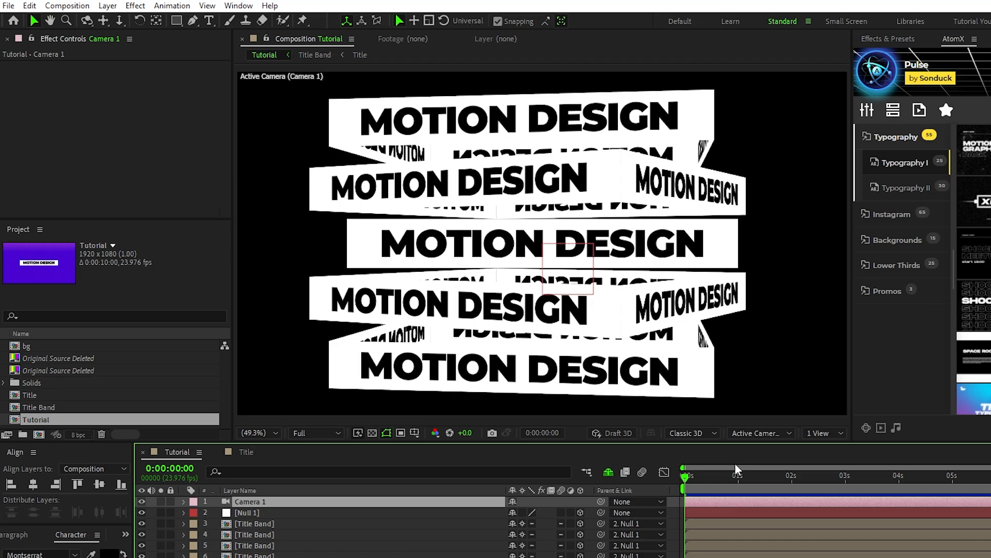
{"action": "left_click", "coordinate": [108, 6]}
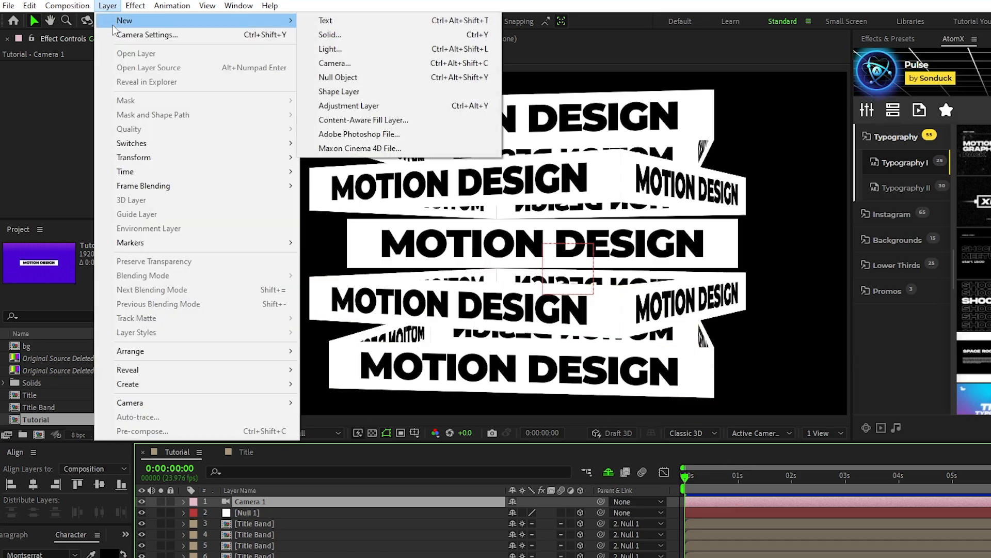
{"action": "left_click", "coordinate": [330, 48]}
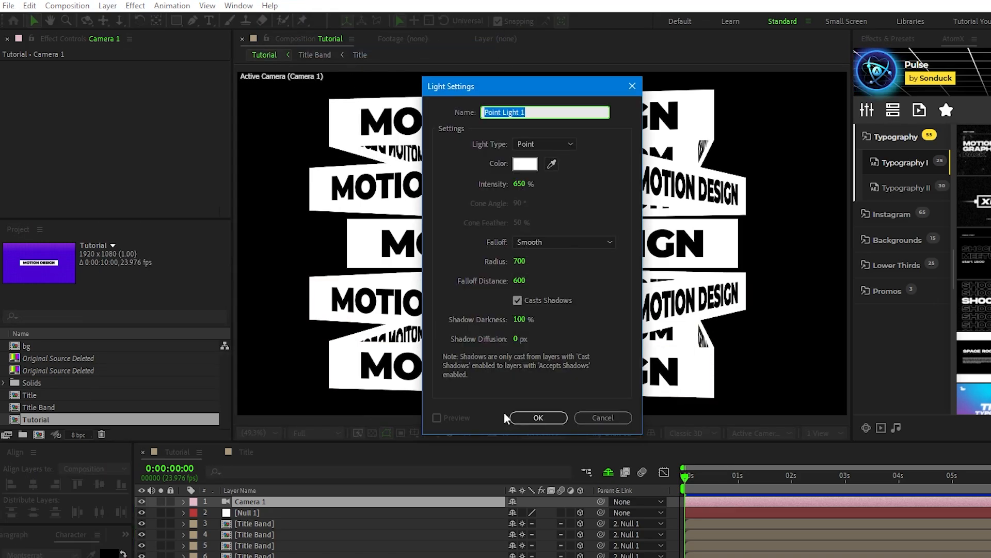
{"action": "left_click", "coordinate": [538, 418]}
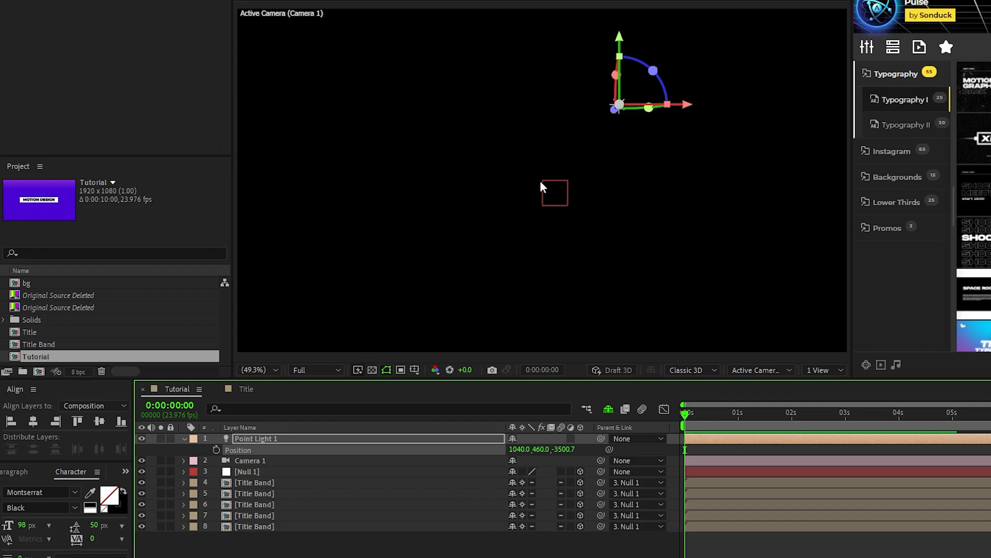
Step: Set Point Light 1 intensity to 260%, radius 2000 and falloff distance 3300
{"action": "left_click", "coordinate": [183, 438]}
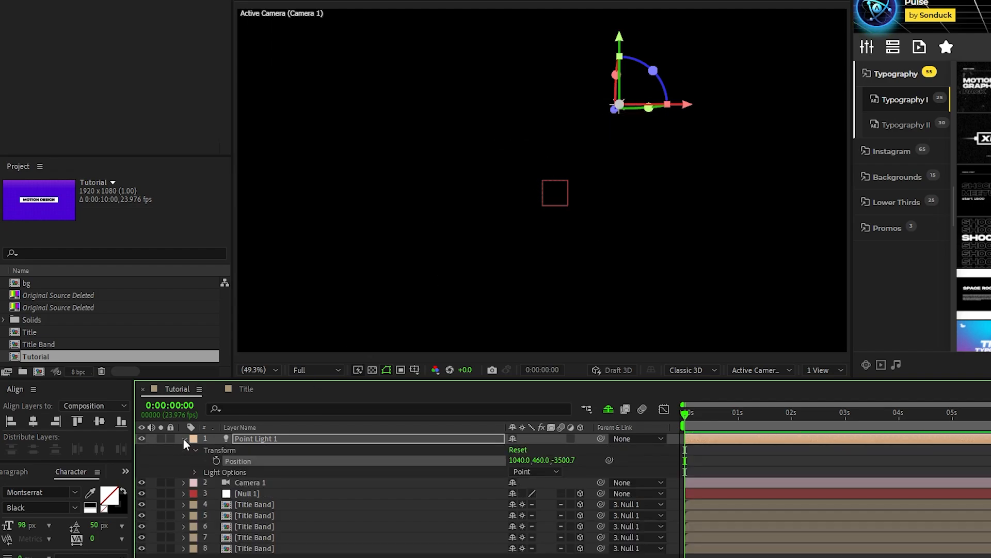
{"action": "left_click", "coordinate": [196, 471]}
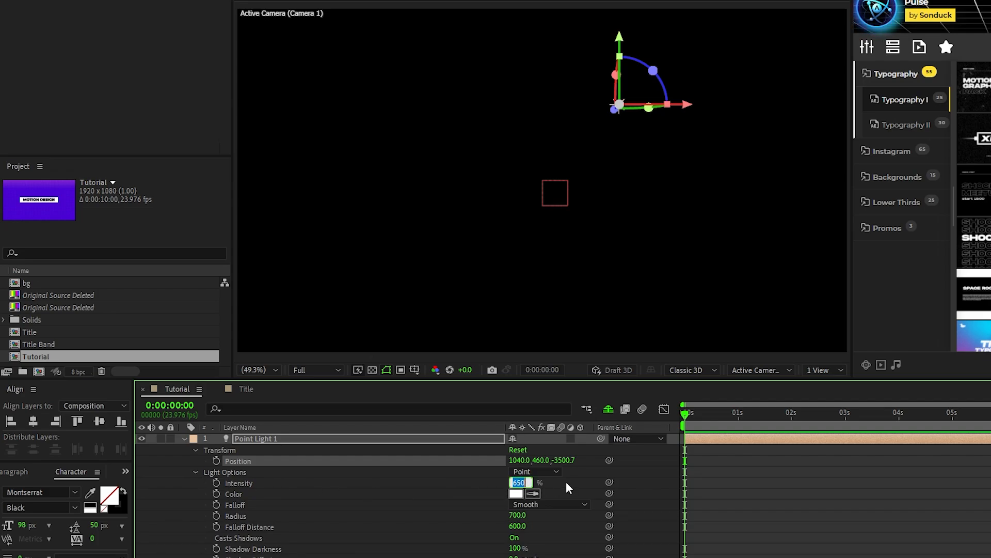
{"action": "type", "text": "260"}
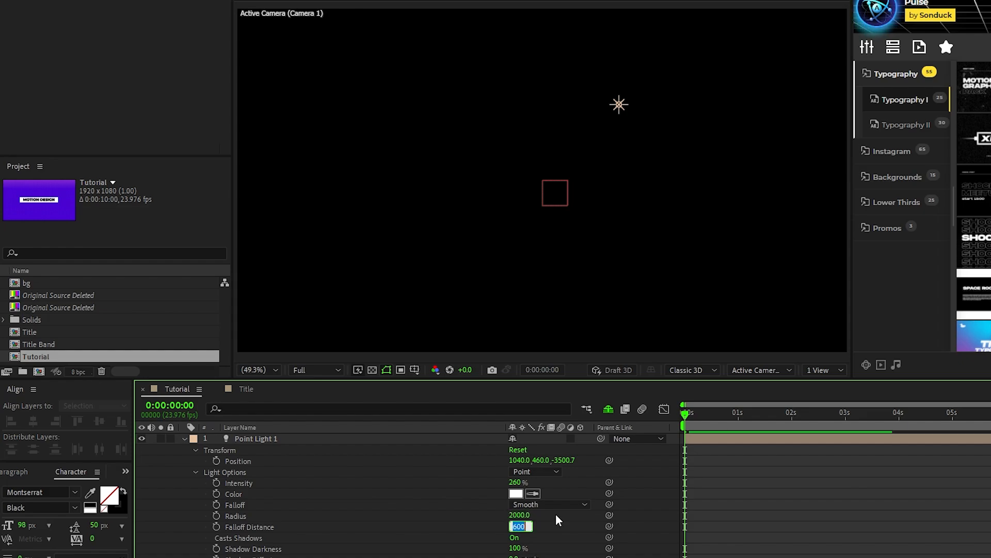
{"action": "type", "text": "3300"}
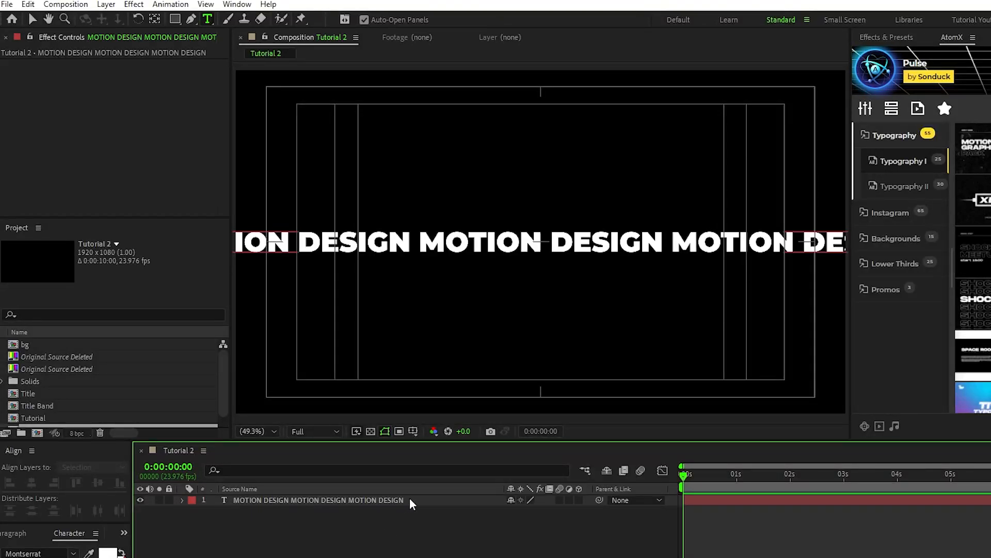
{"action": "mouse_move", "coordinate": [258, 512]}
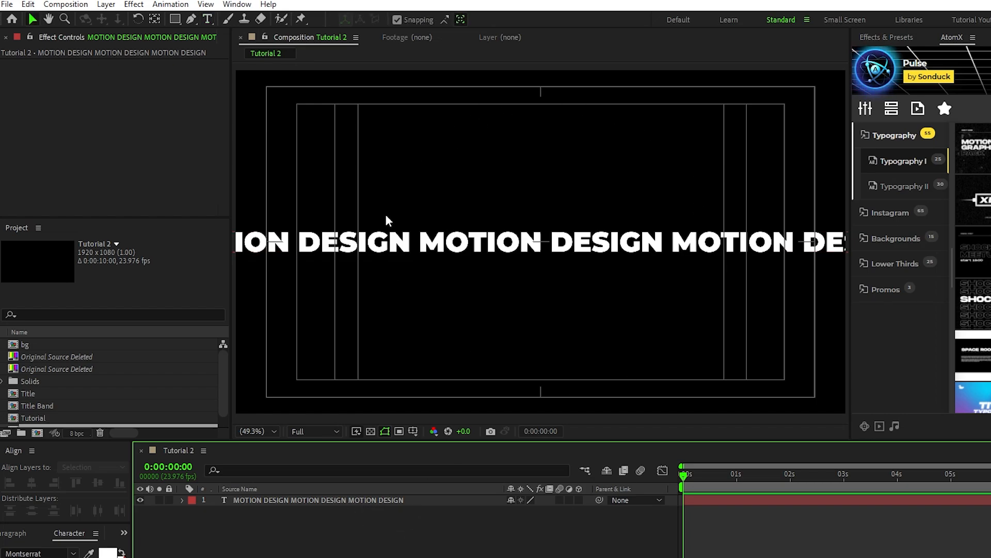
{"action": "mouse_move", "coordinate": [333, 231]}
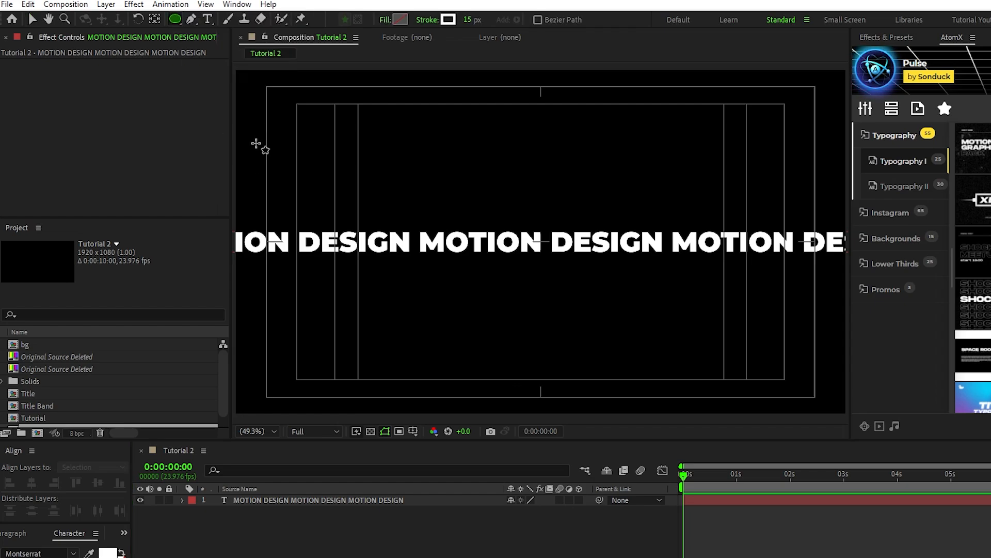
Step: Wrap the MOTION DESIGN text onto the circular Mask 1 path
{"action": "left_click", "coordinate": [316, 500]}
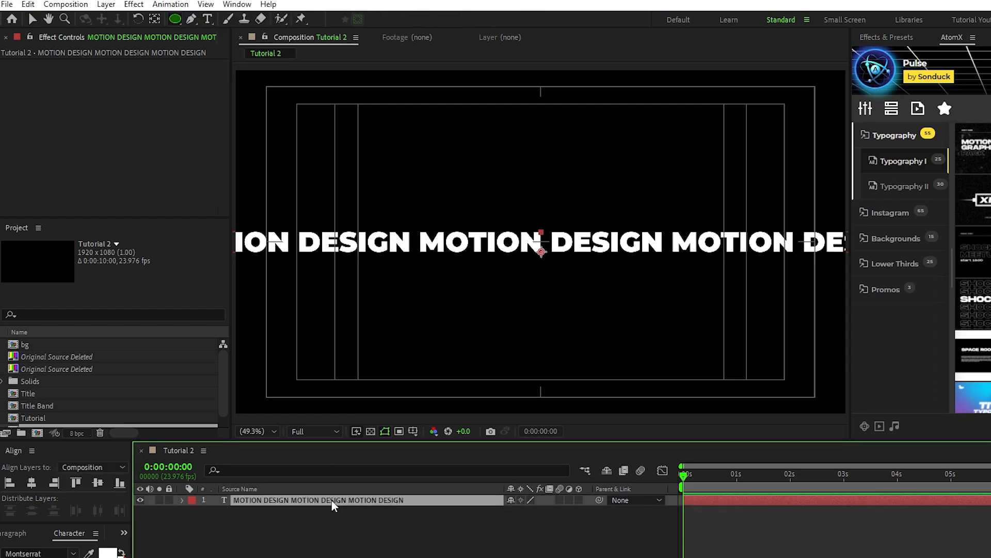
{"action": "mouse_move", "coordinate": [541, 248]}
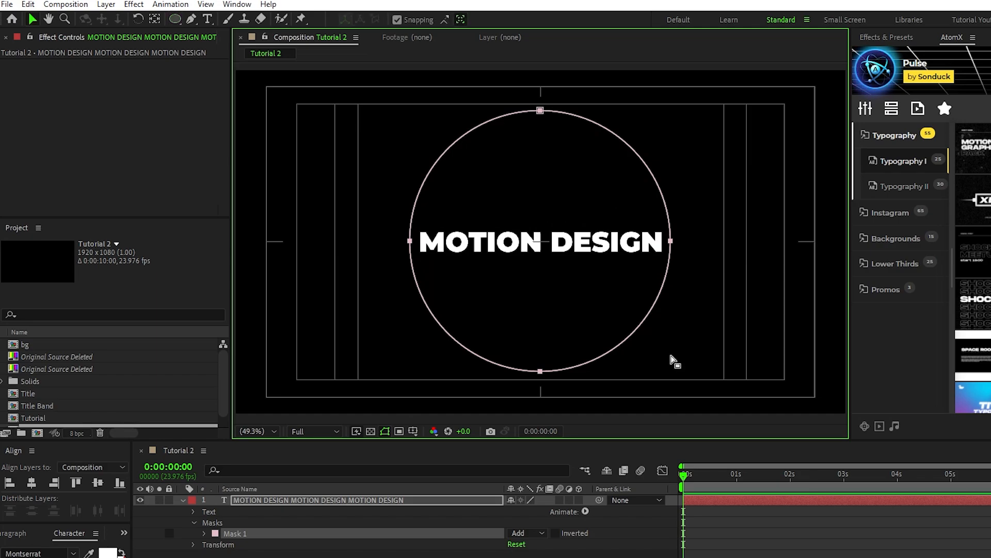
{"action": "left_click", "coordinate": [193, 511]}
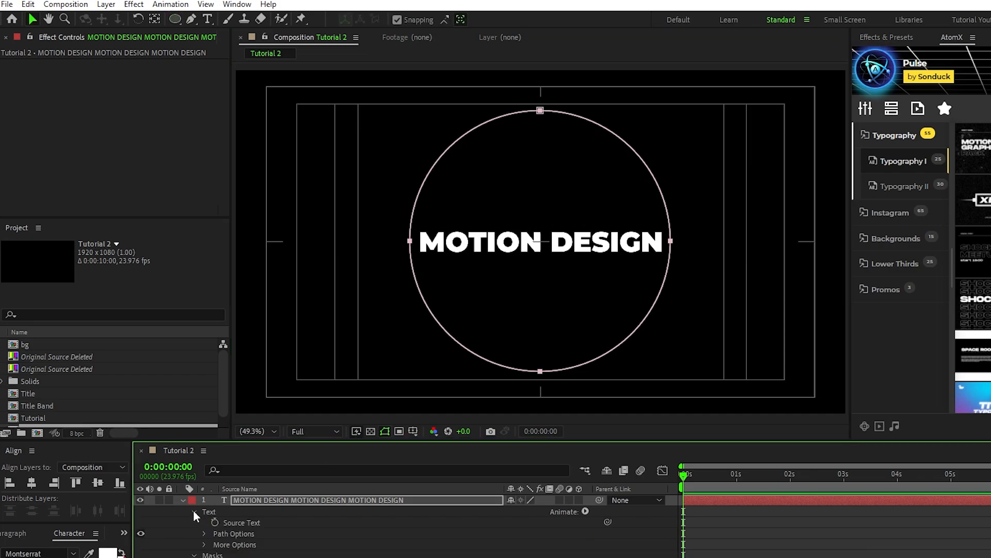
{"action": "left_click", "coordinate": [203, 532]}
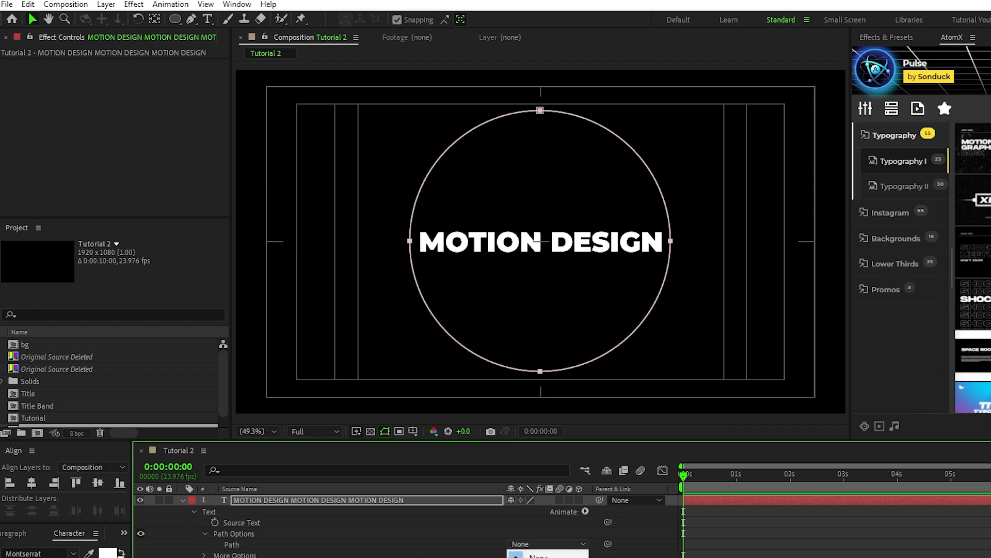
{"action": "left_click", "coordinate": [547, 544]}
{"action": "type", "text": "time*20"}
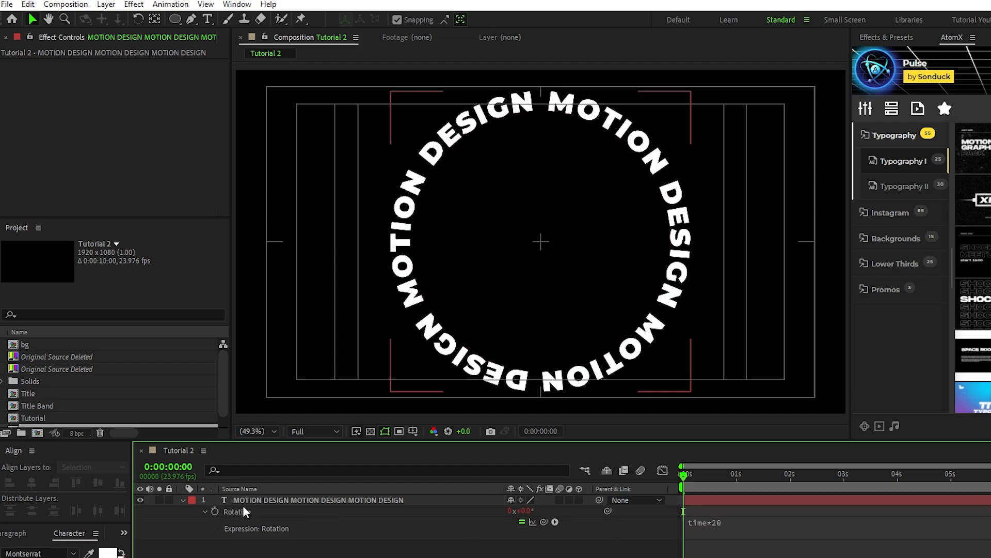
{"action": "left_click", "coordinate": [205, 511]}
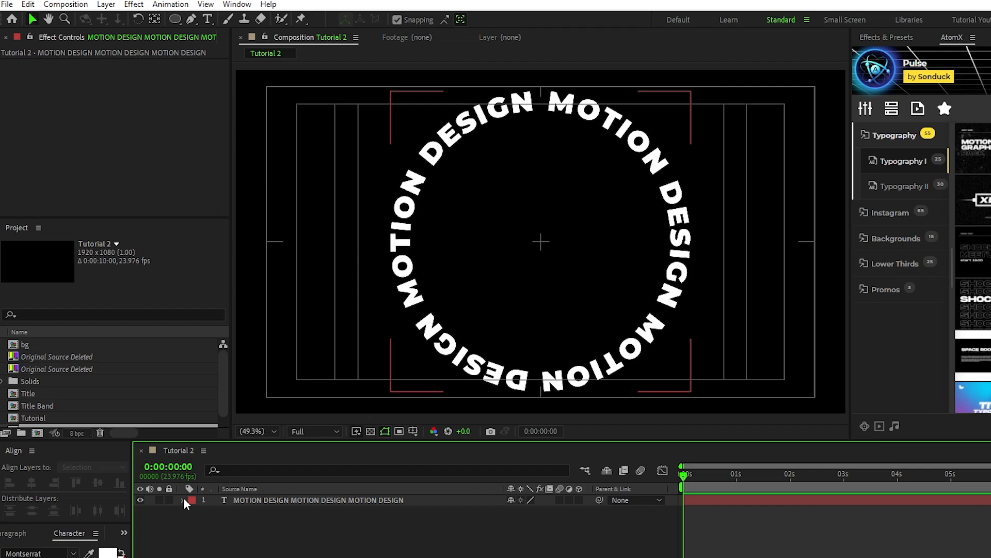
Step: Create a black solid layer above the text ring and adjust its mask
{"action": "left_click", "coordinate": [106, 5]}
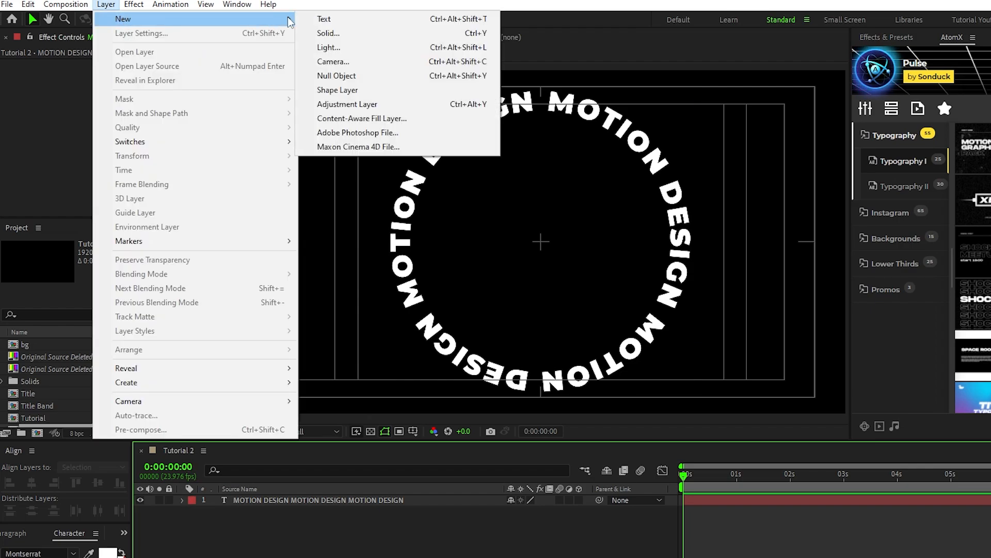
{"action": "left_click", "coordinate": [327, 33]}
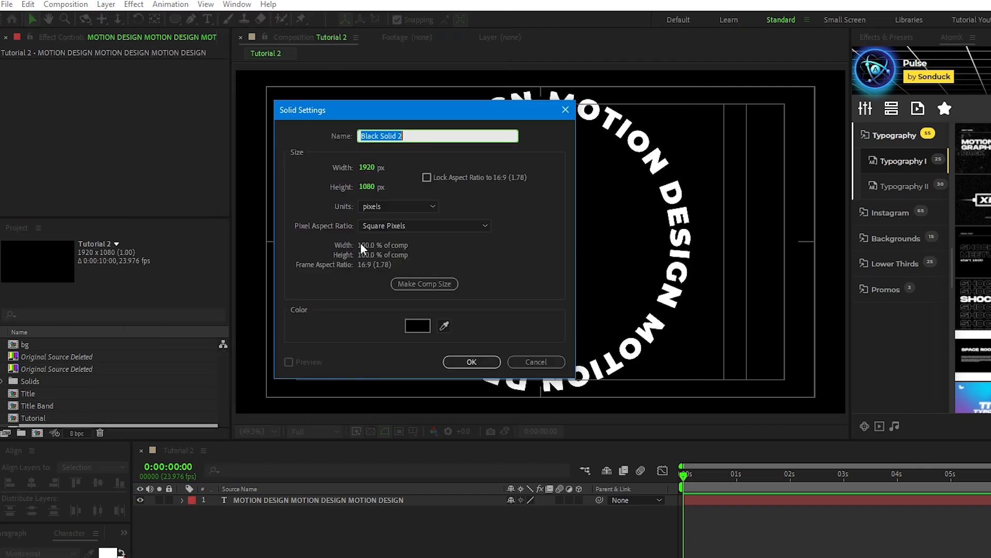
{"action": "mouse_move", "coordinate": [717, 326]}
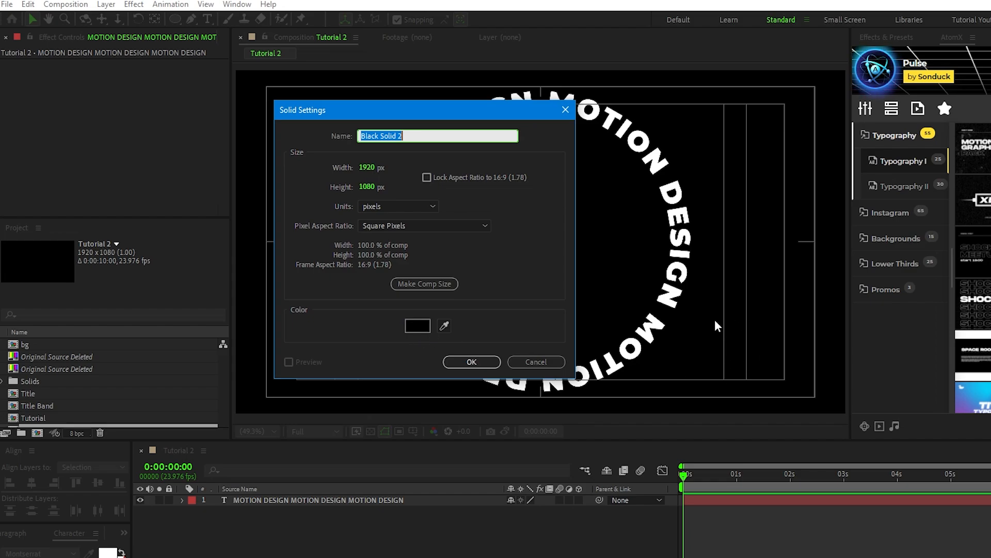
{"action": "left_click", "coordinate": [471, 362]}
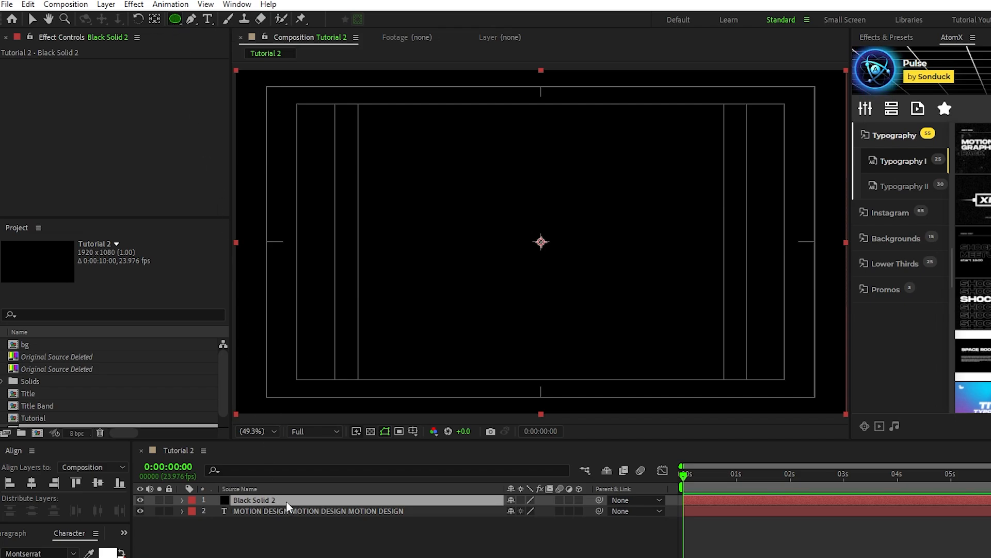
{"action": "mouse_move", "coordinate": [542, 245]}
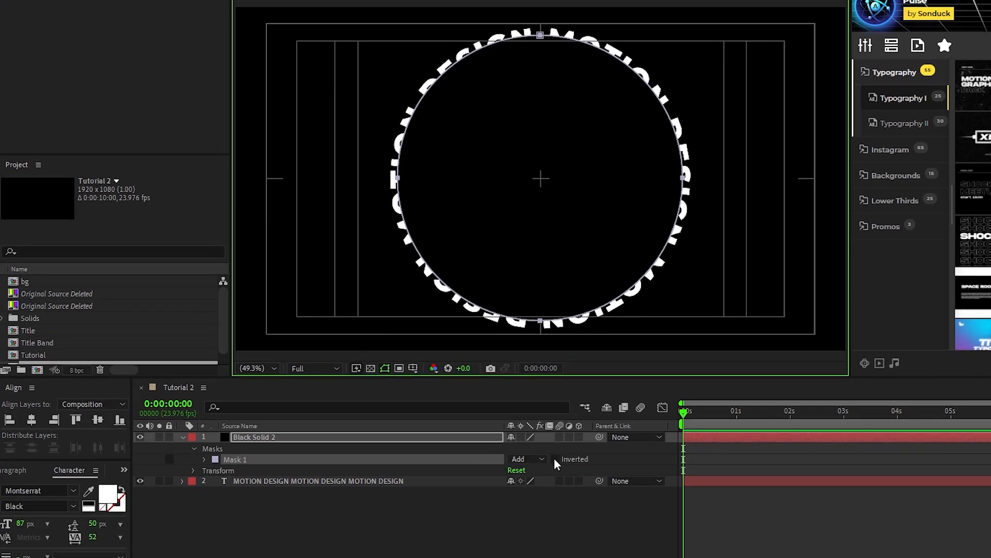
{"action": "left_click", "coordinate": [554, 459]}
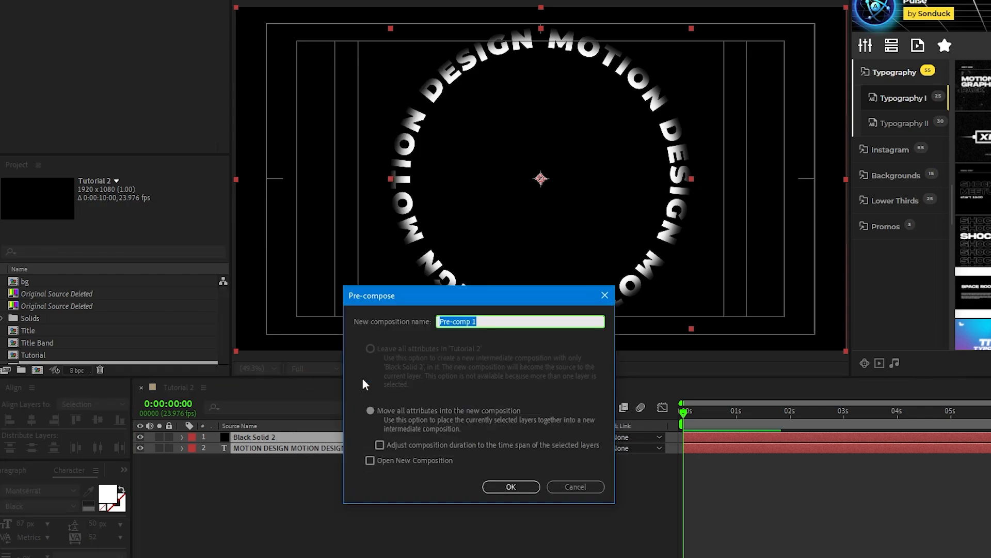
Step: Pre-compose the ring as 'Circle', enable its 3D switch, and work on the Circle copies
{"action": "type", "text": "Ci"}
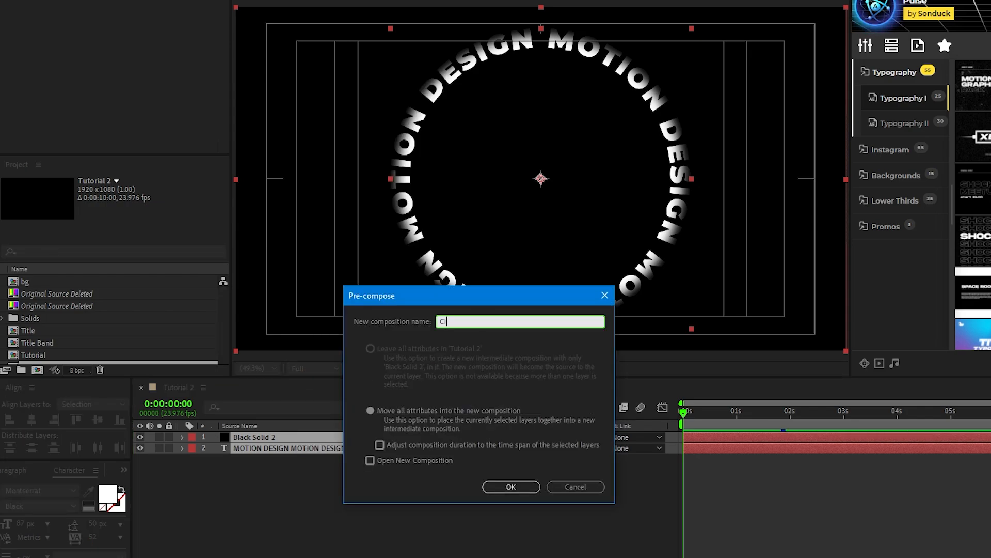
{"action": "left_click", "coordinate": [510, 486]}
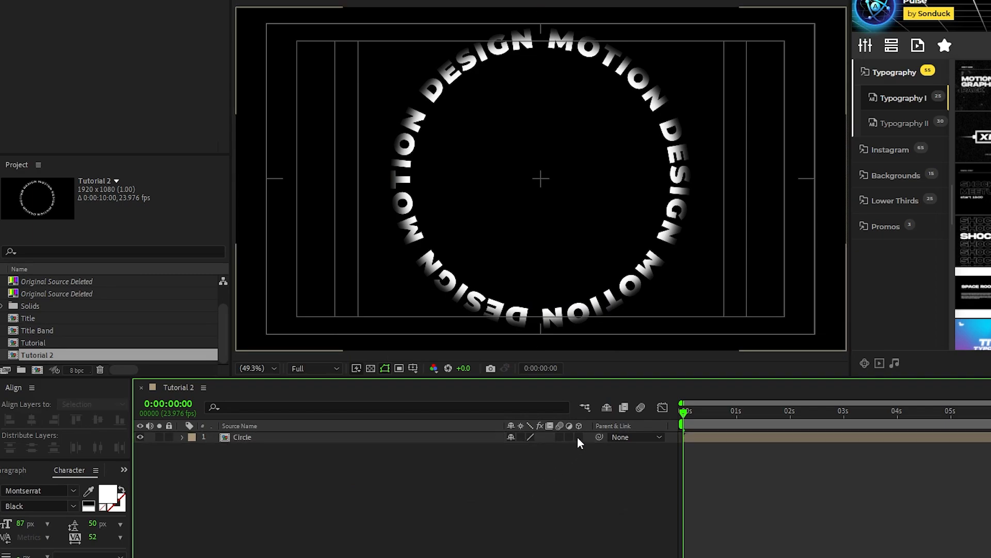
{"action": "left_click", "coordinate": [578, 437]}
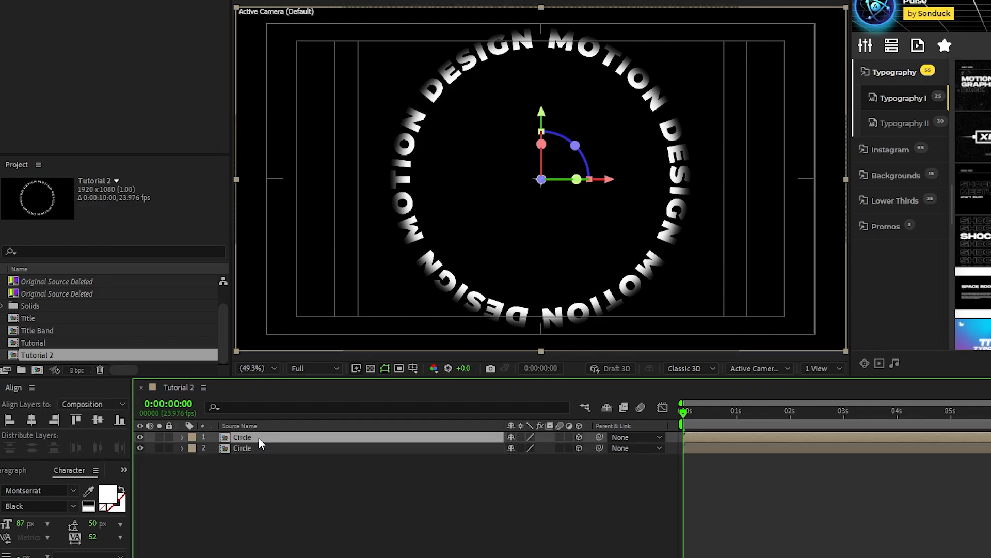
{"action": "left_click", "coordinate": [243, 447]}
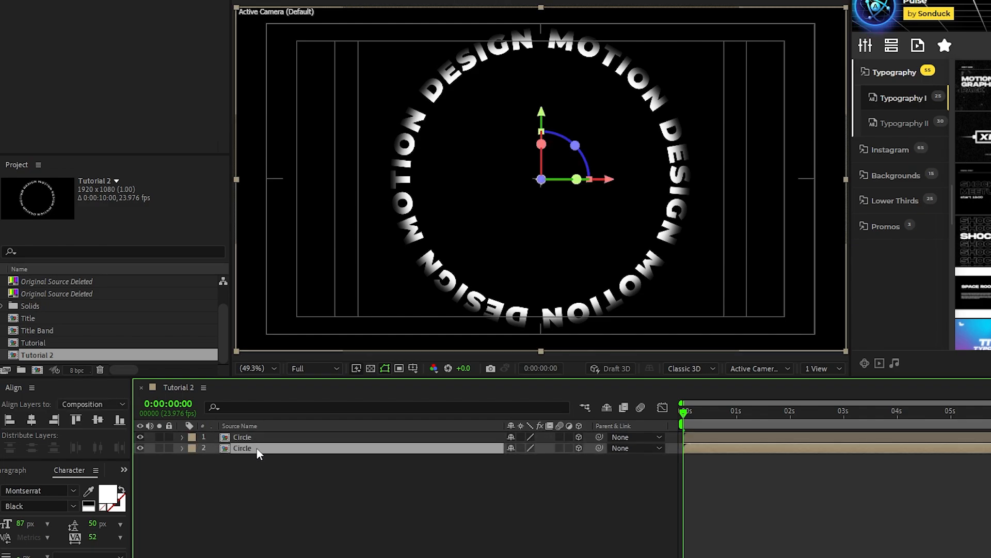
{"action": "left_click", "coordinate": [181, 448]}
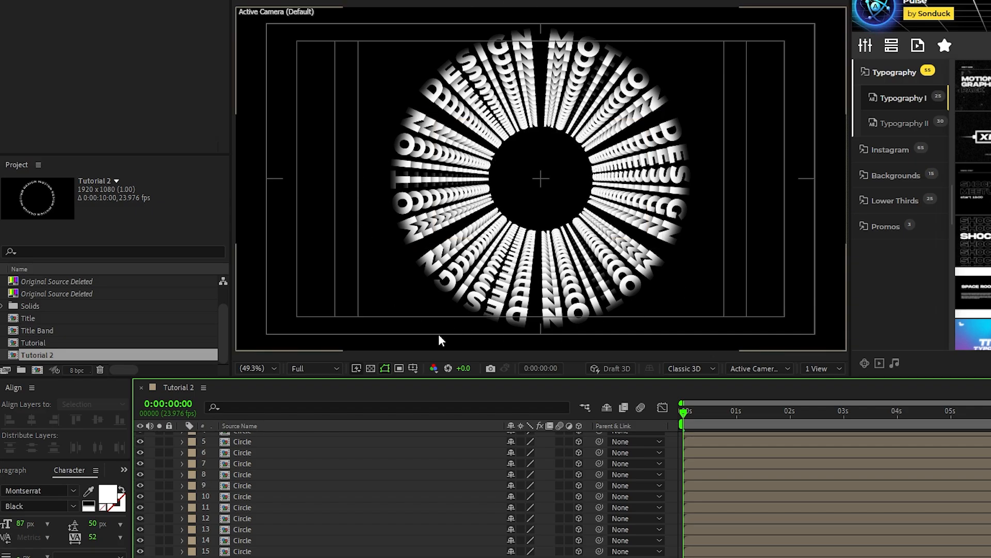
Step: Create a new Null Object and link the Circle layers to Null 2 as parent
{"action": "left_click", "coordinate": [106, 5]}
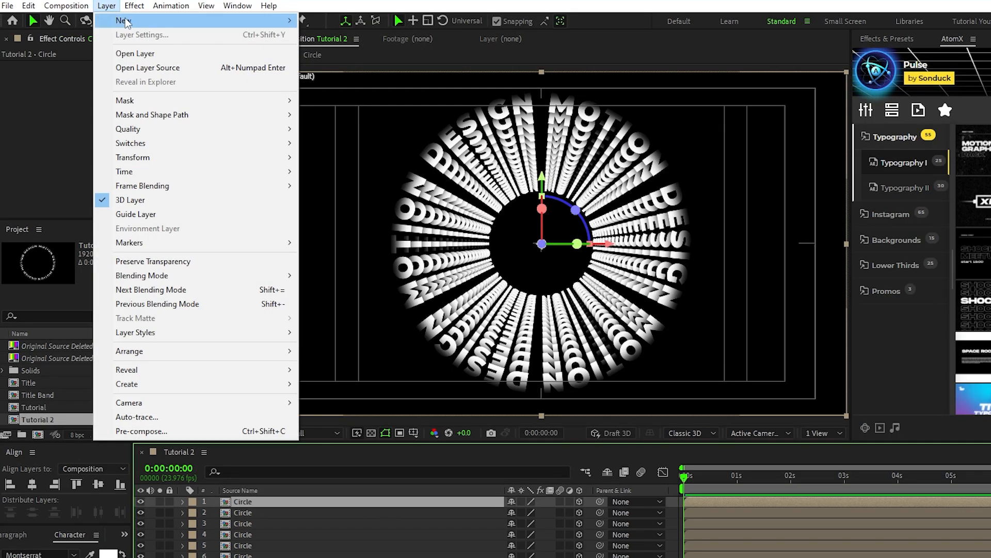
{"action": "left_click", "coordinate": [119, 20]}
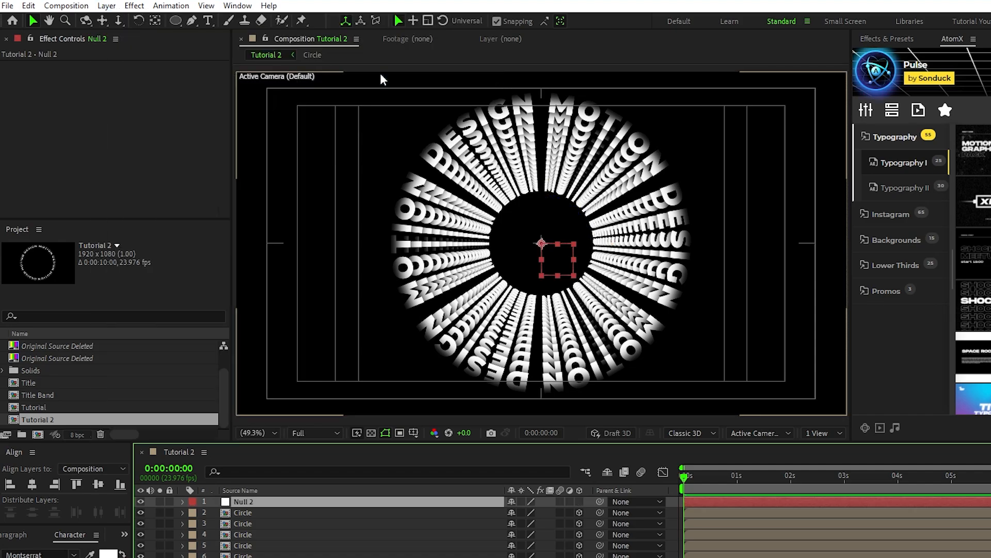
{"action": "left_click", "coordinate": [244, 512]}
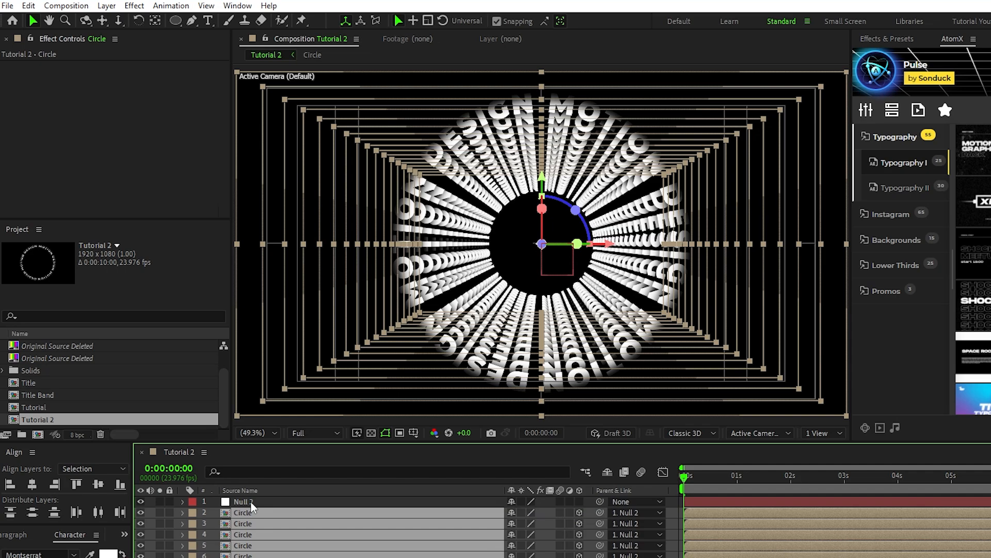
{"action": "left_click", "coordinate": [242, 501]}
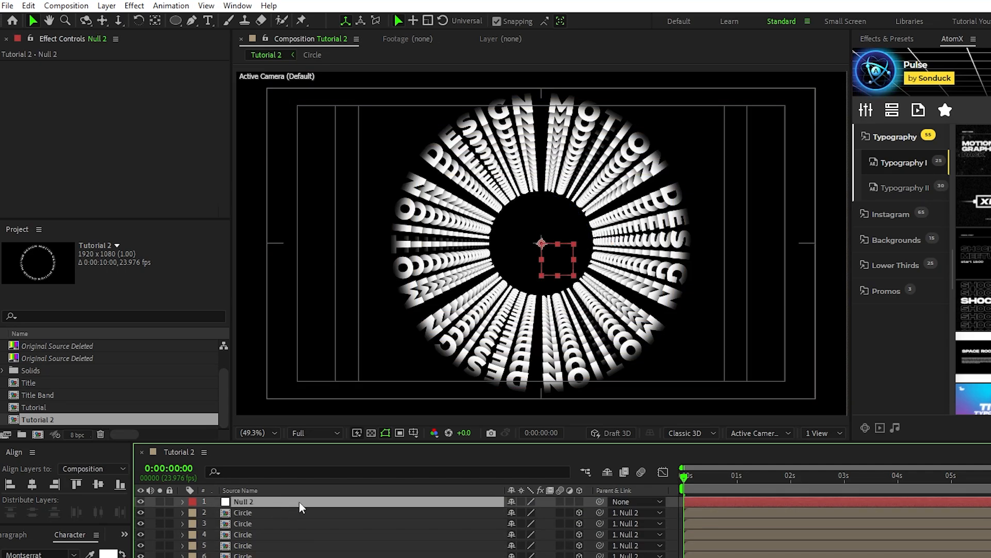
{"action": "left_click", "coordinate": [181, 501]}
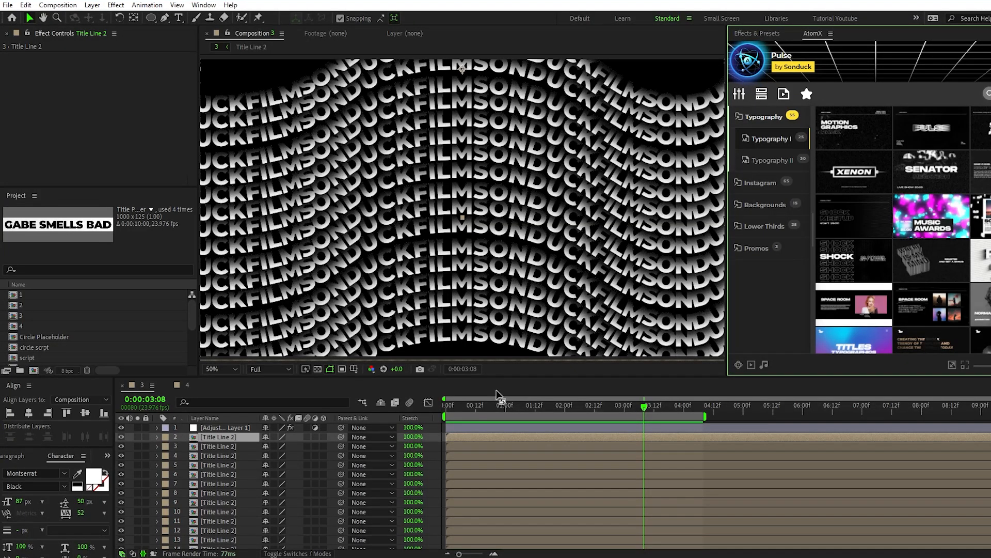
{"action": "mouse_move", "coordinate": [496, 389]}
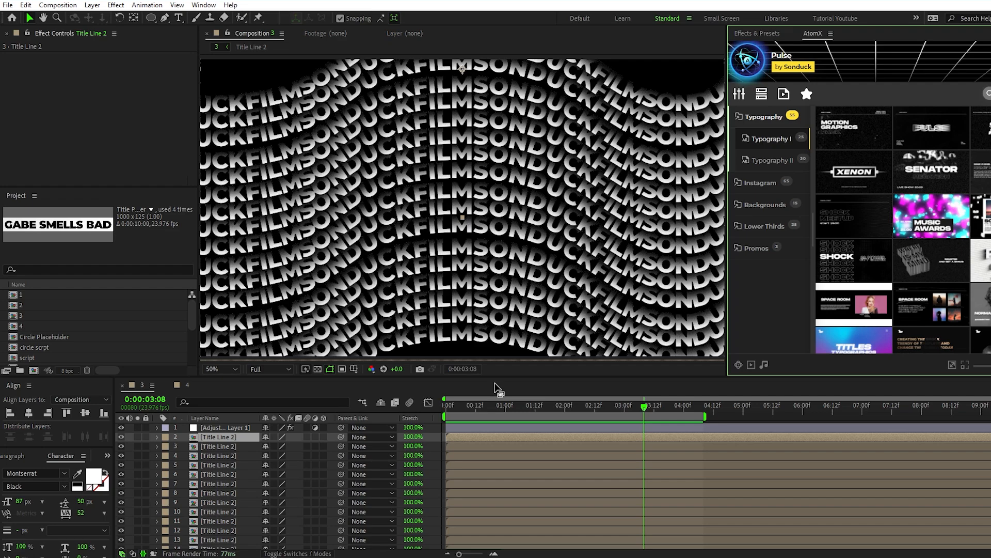
{"action": "mouse_move", "coordinate": [644, 409]}
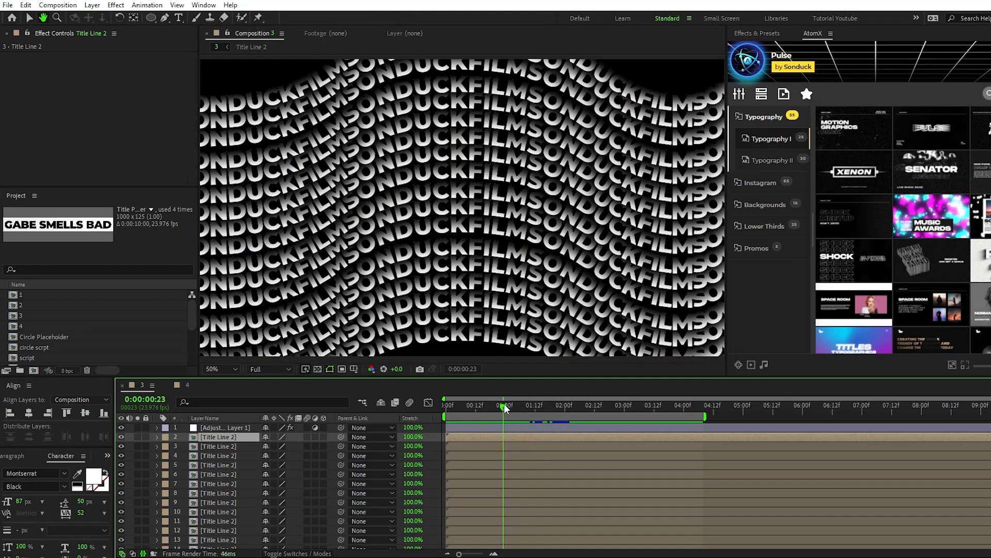
Step: Move the current-time indicator in Composition 3 to around 0:00:23
{"action": "left_click", "coordinate": [502, 405]}
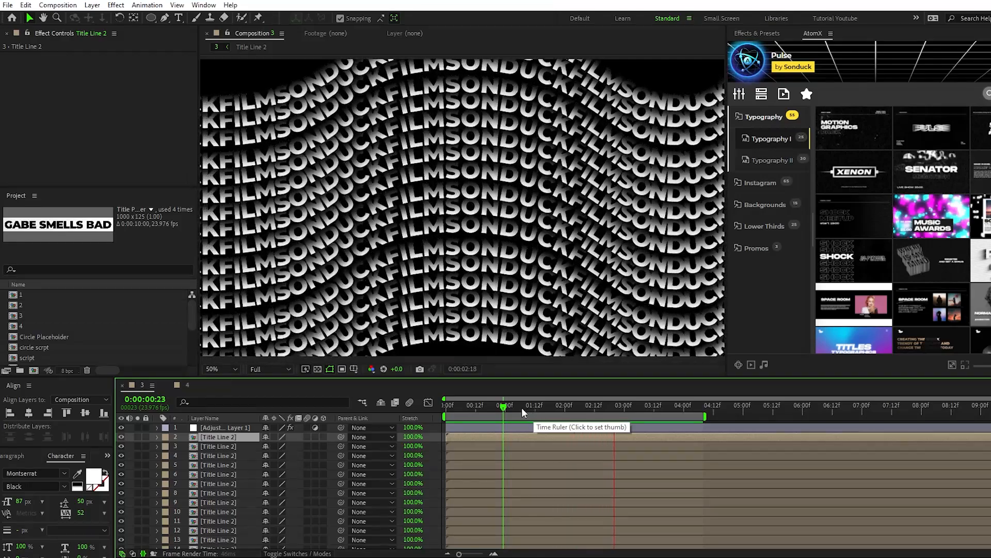